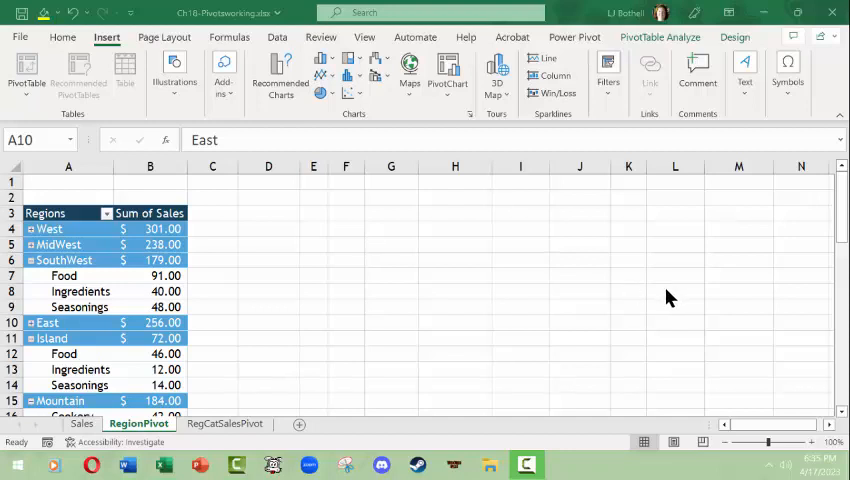
mouse_move(548, 291)
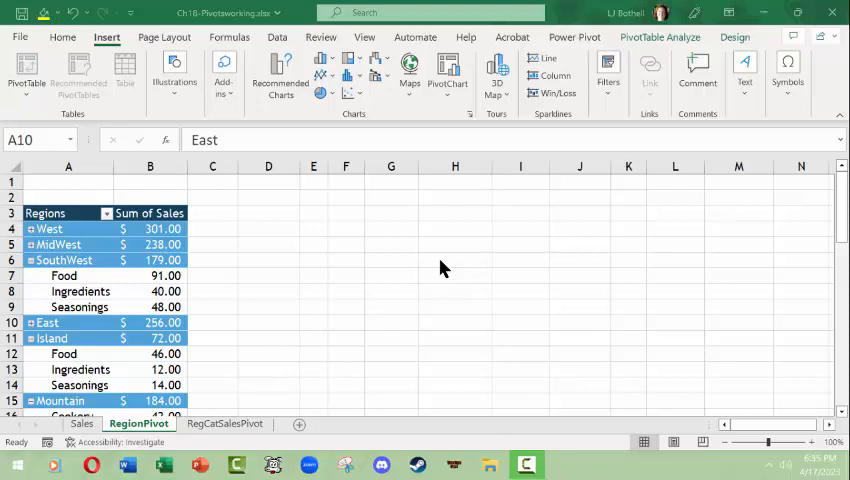
mouse_move(438, 268)
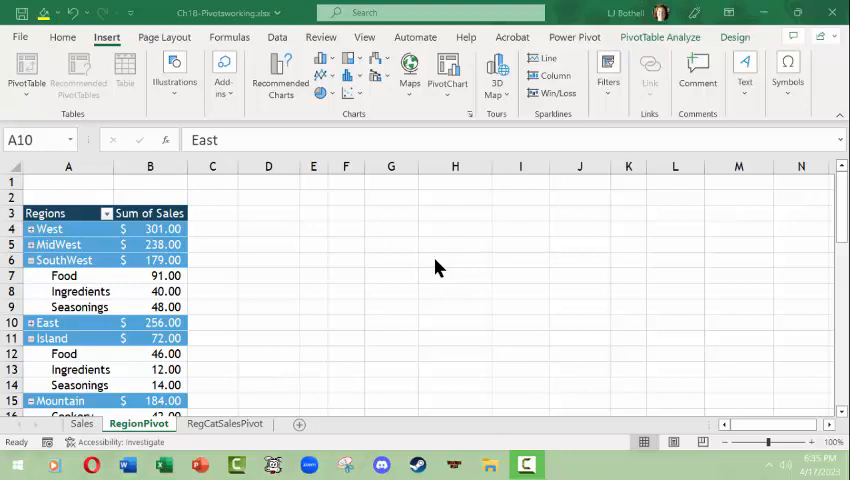
mouse_move(434, 270)
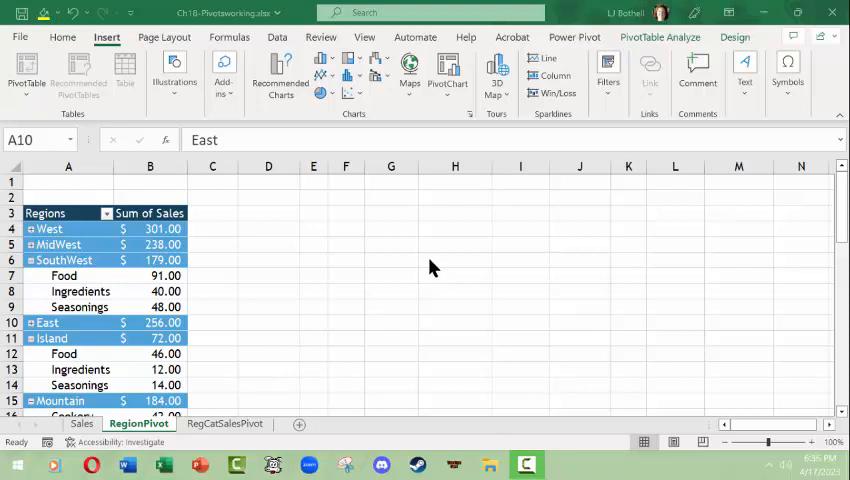
mouse_move(432, 262)
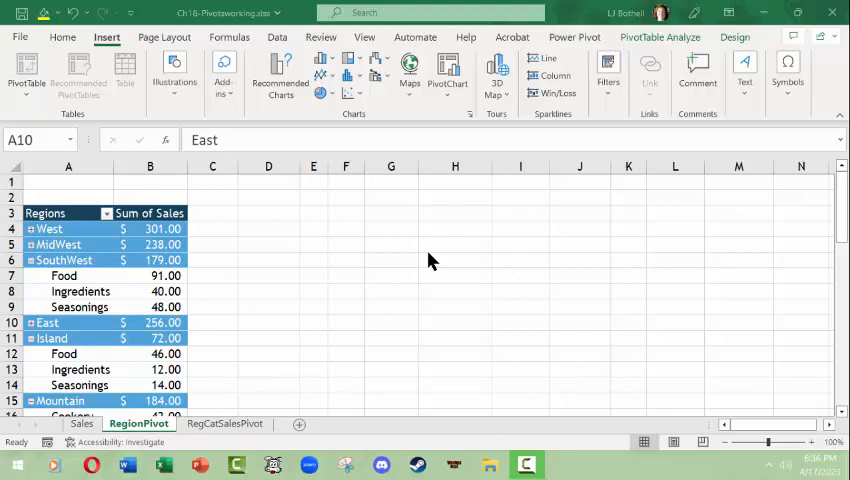
mouse_move(417, 261)
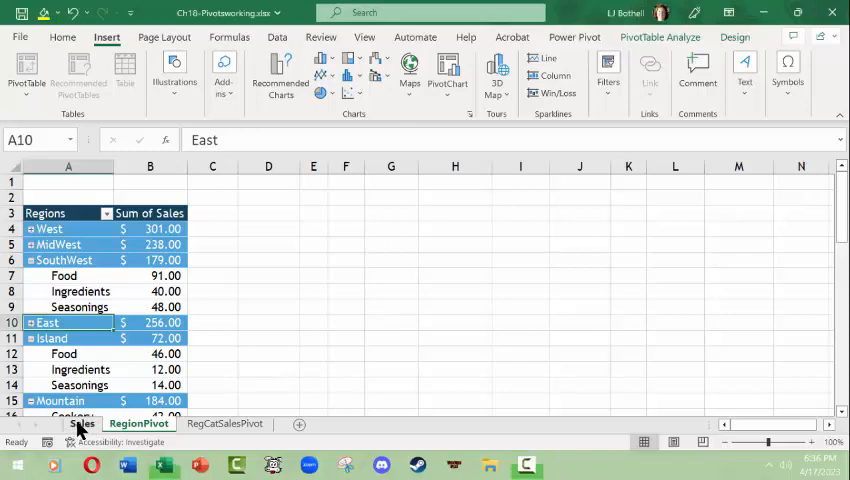
Review the Sales sheet's 4th Quarter 2022 table, checking cell G9 and scrolling through the rows.
left_click(82, 423)
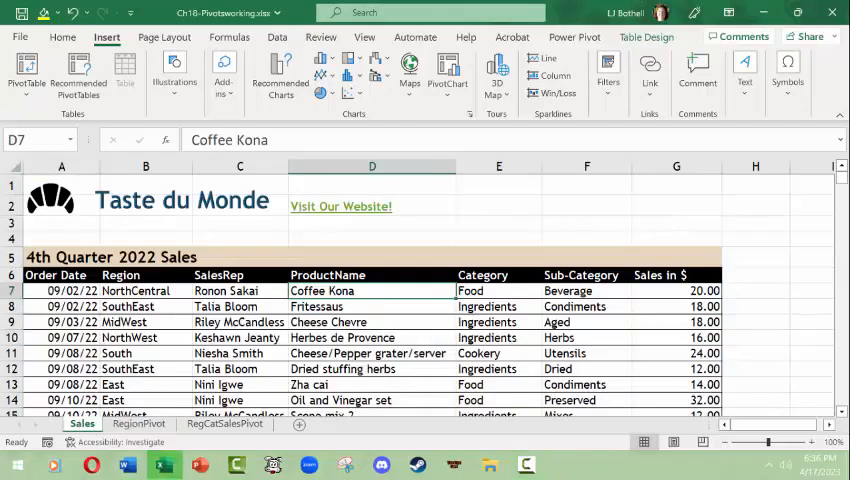
scroll("down", 3)
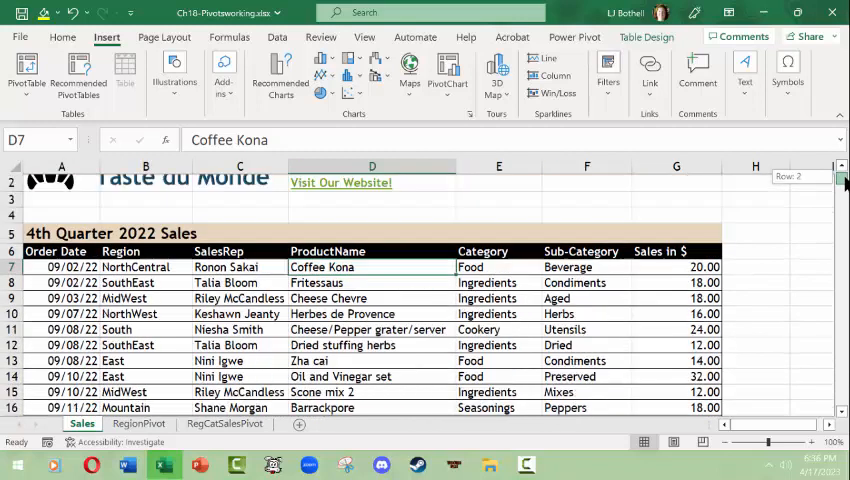
left_click(676, 298)
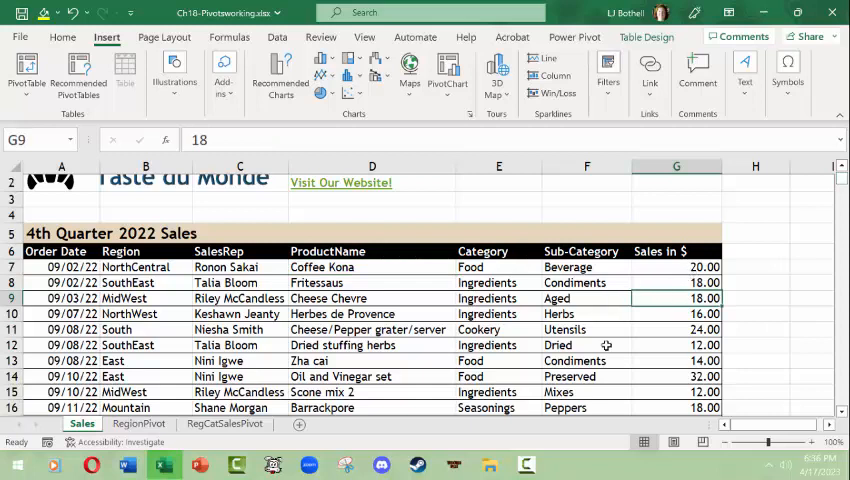
mouse_move(148, 314)
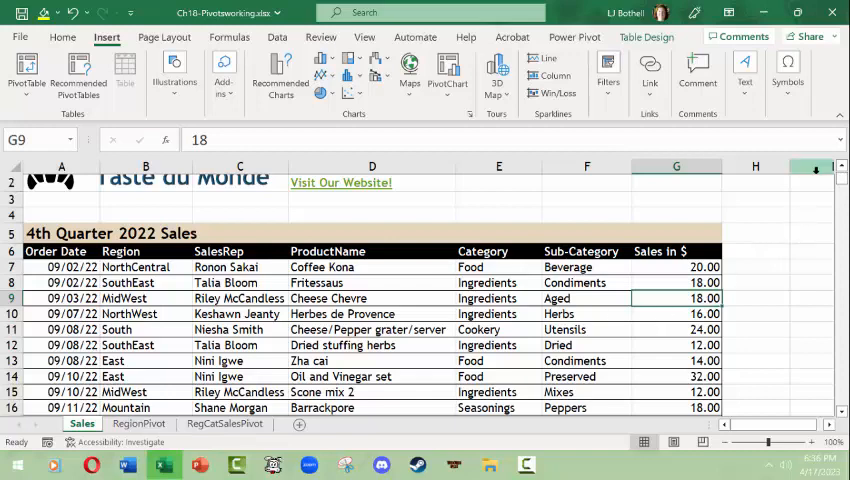
scroll("down", 3)
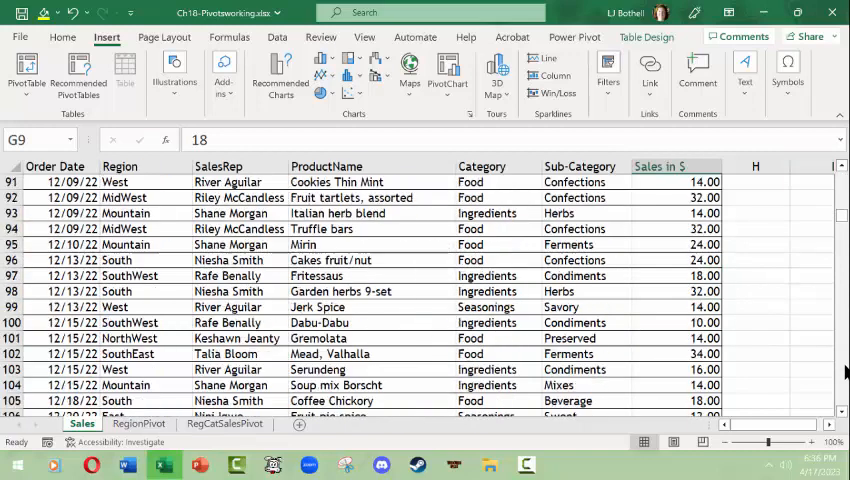
scroll("down", 3)
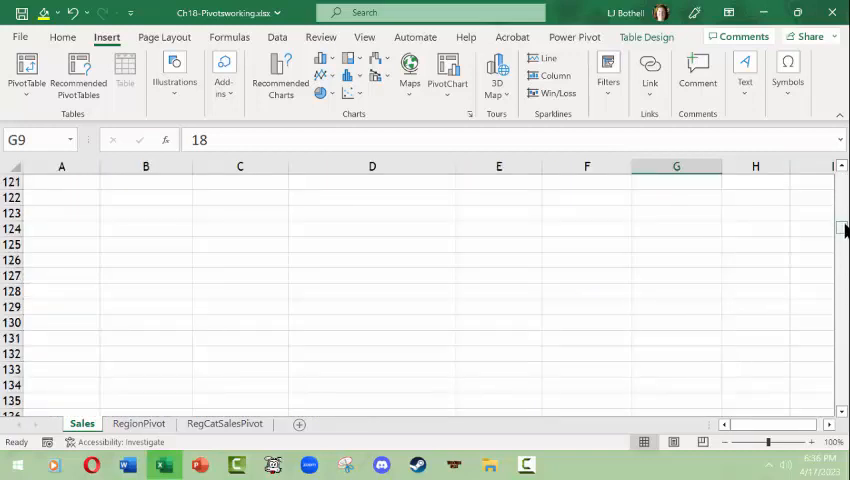
scroll("up", 3)
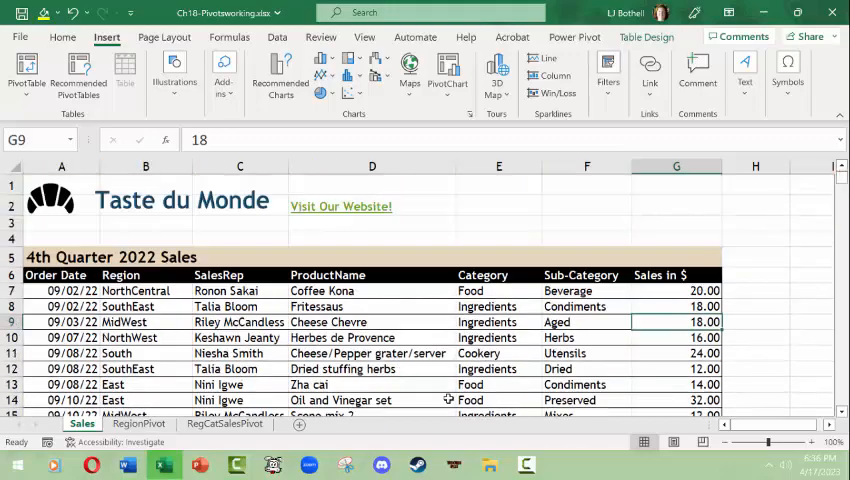
On RegionPivot, expand the MidWest and East regions to show their category sales.
left_click(139, 423)
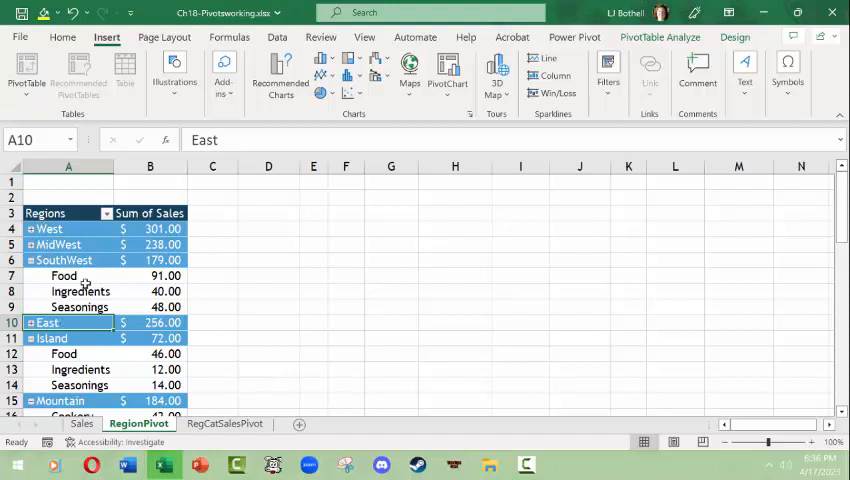
mouse_move(81, 291)
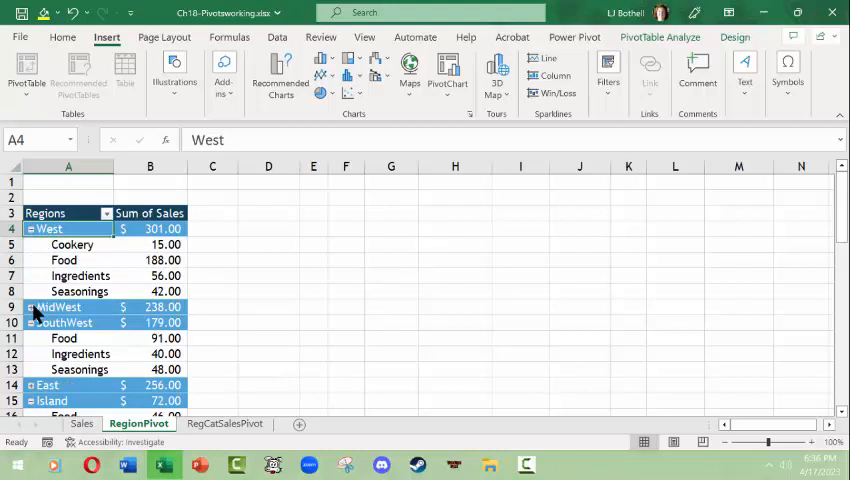
left_click(33, 307)
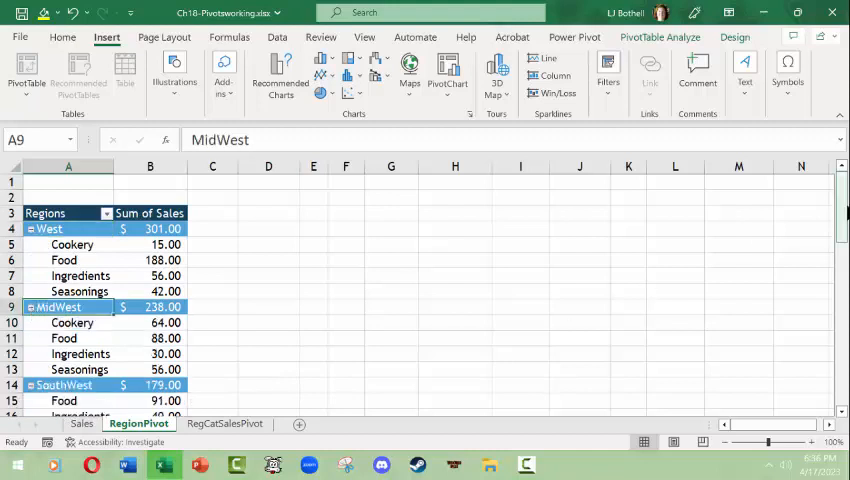
scroll("down", 3)
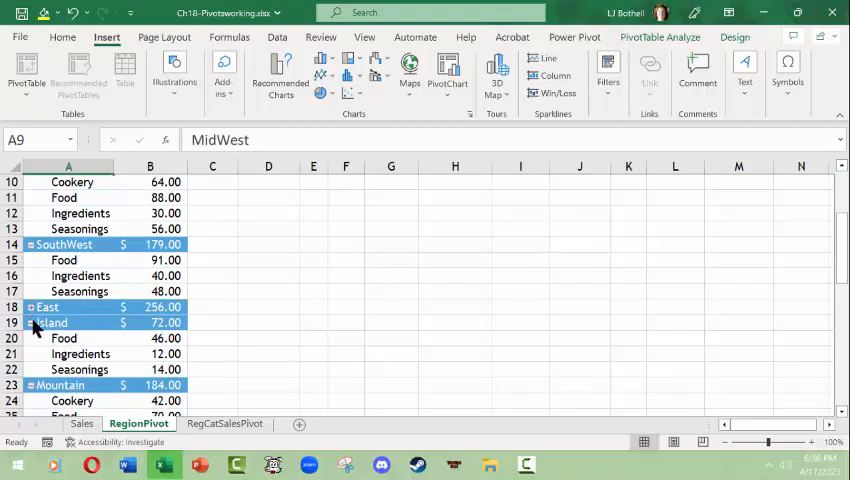
left_click(31, 322)
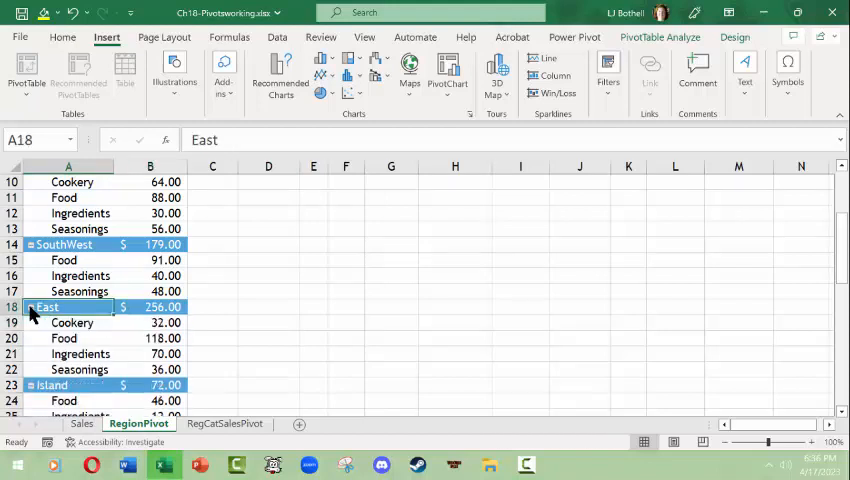
scroll("up", 3)
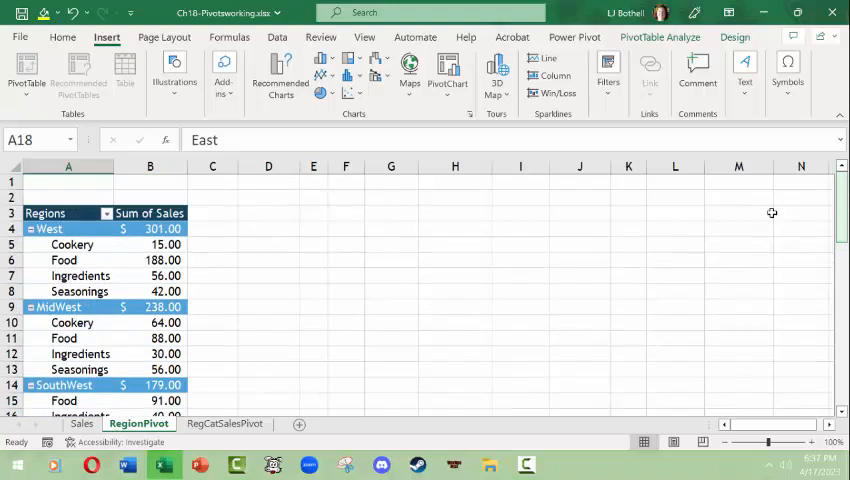
mouse_move(636, 289)
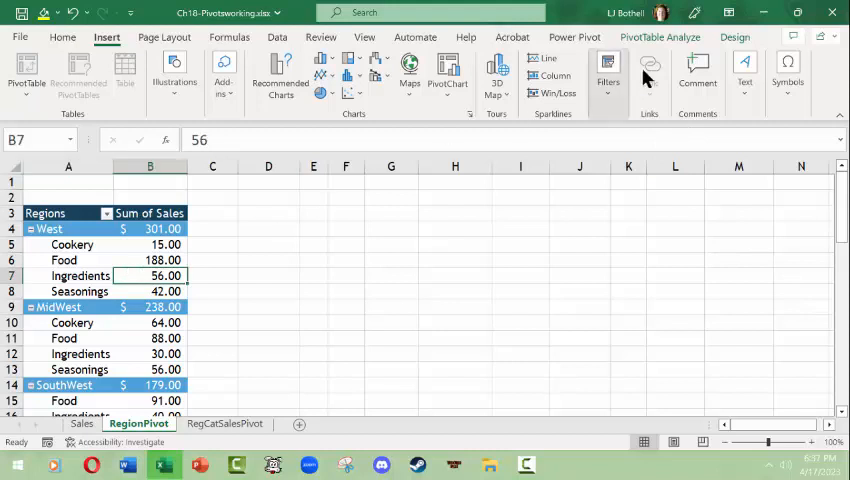
Display the PivotTable Fields list from the PivotTable Analyze Show menu.
left_click(659, 37)
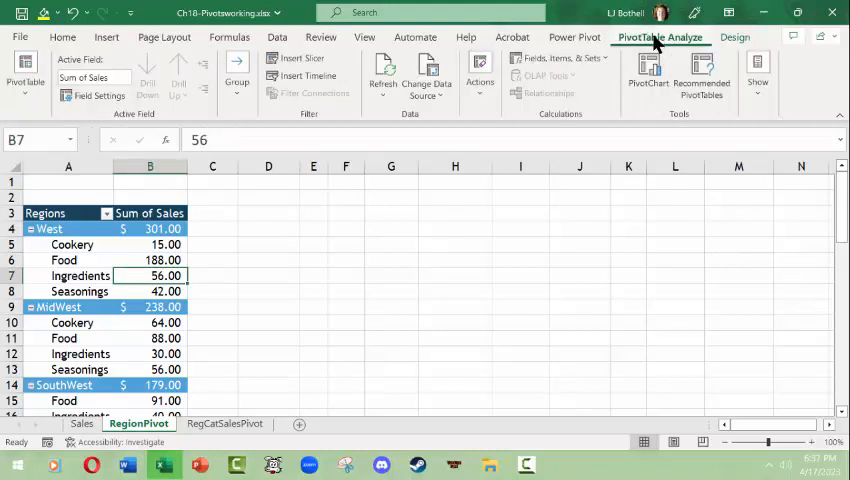
left_click(757, 75)
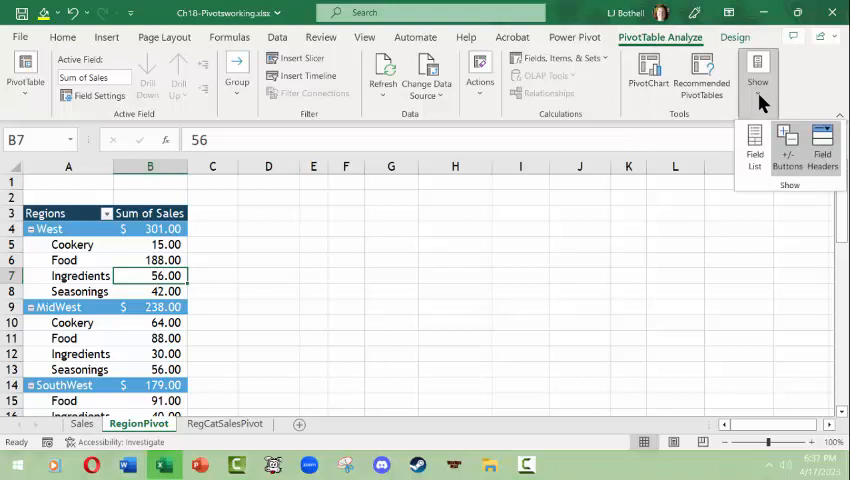
left_click(754, 150)
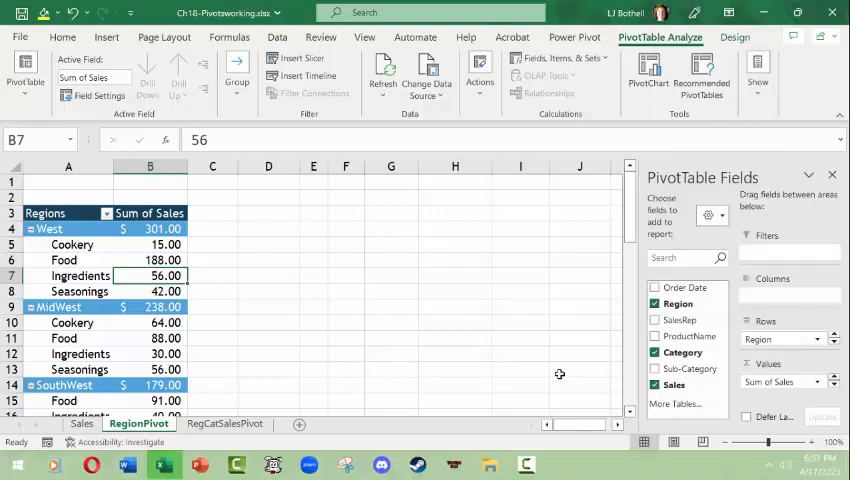
mouse_move(617, 361)
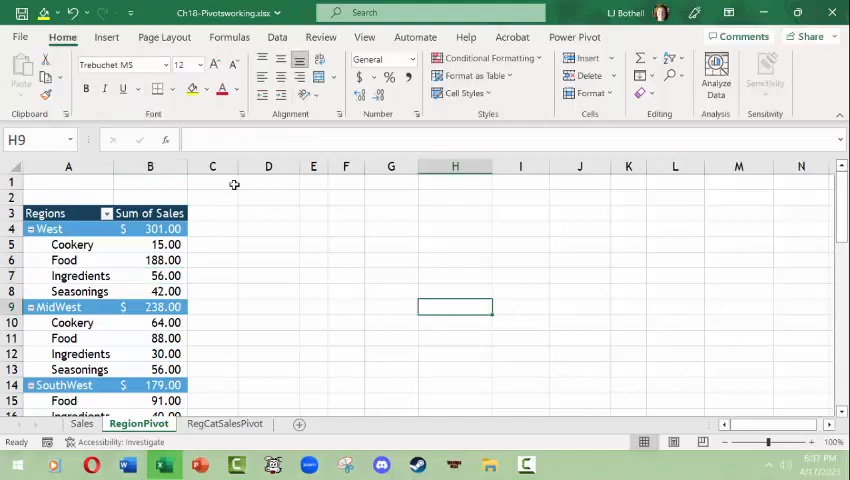
left_click(82, 275)
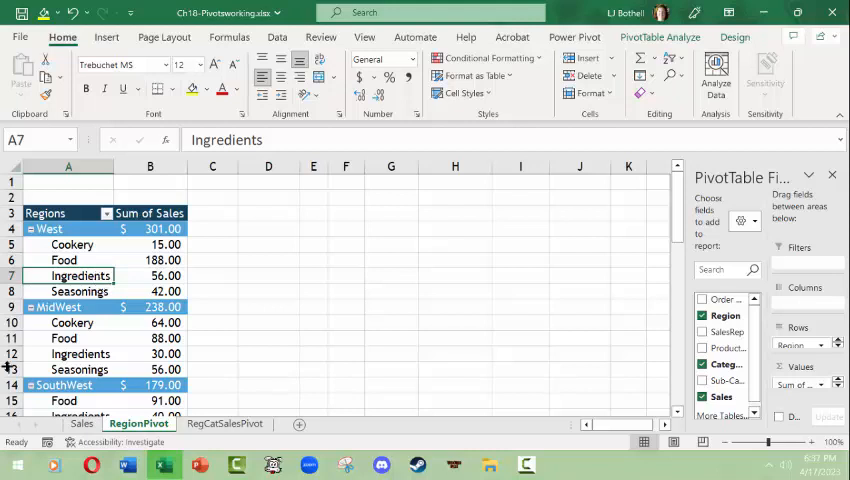
left_click(82, 423)
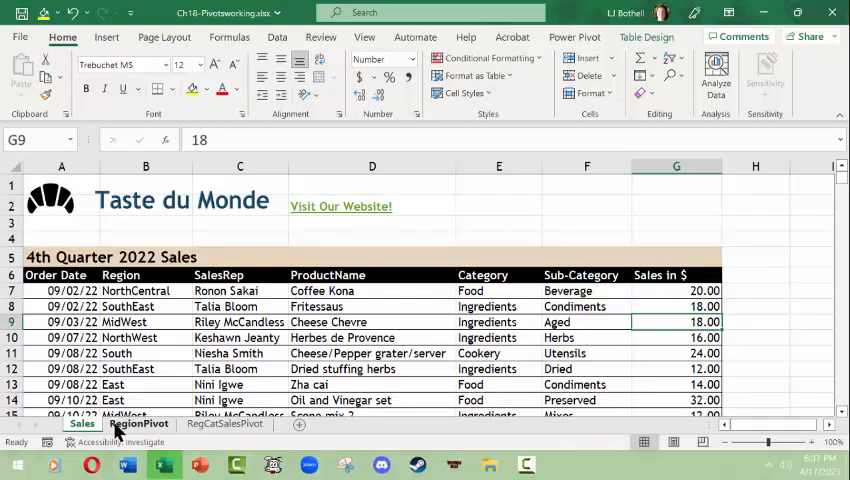
left_click(138, 423)
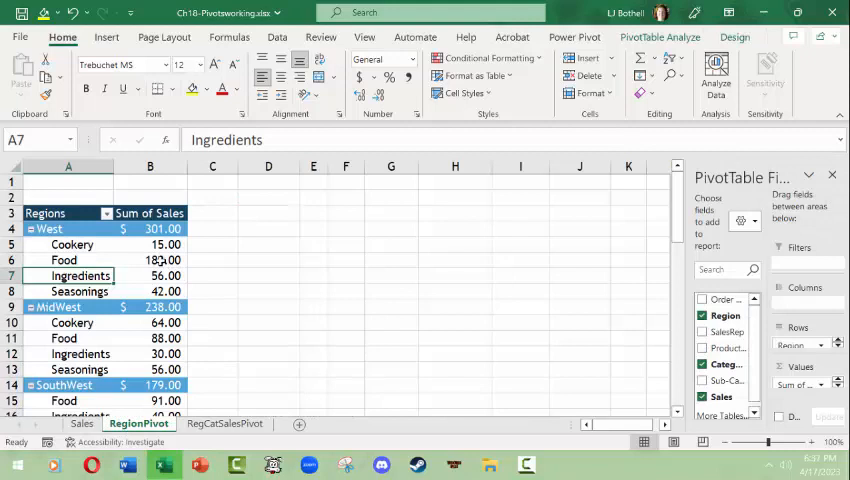
left_click(150, 260)
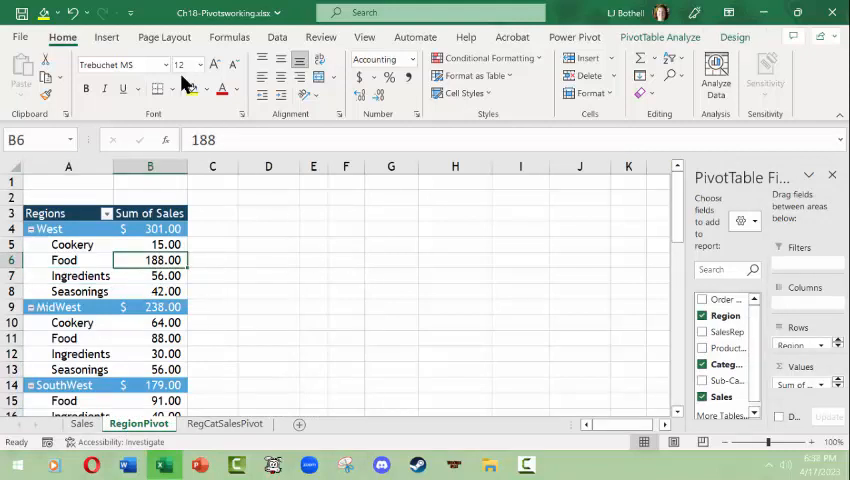
Open the Insert Chart dialog for a new PivotChart from the Insert ribbon.
left_click(106, 37)
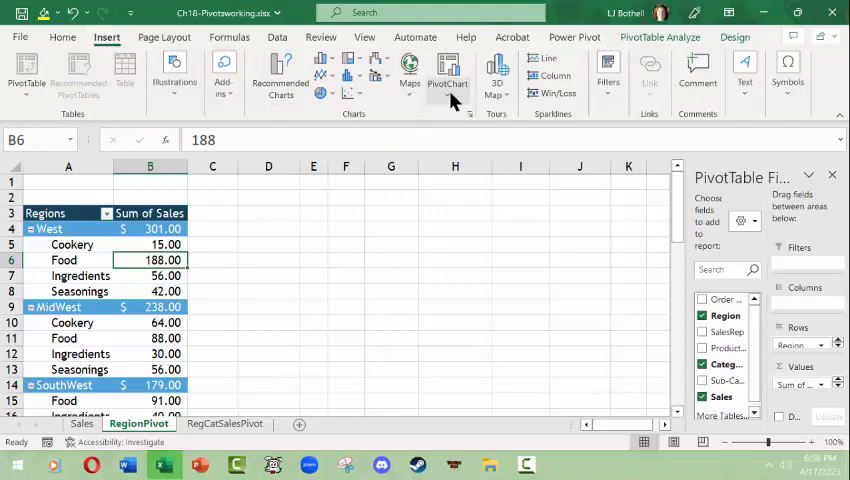
mouse_move(448, 72)
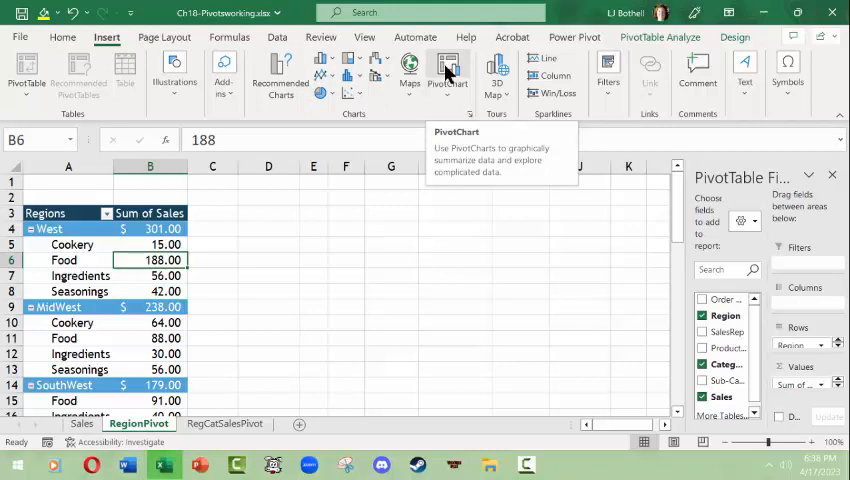
left_click(448, 70)
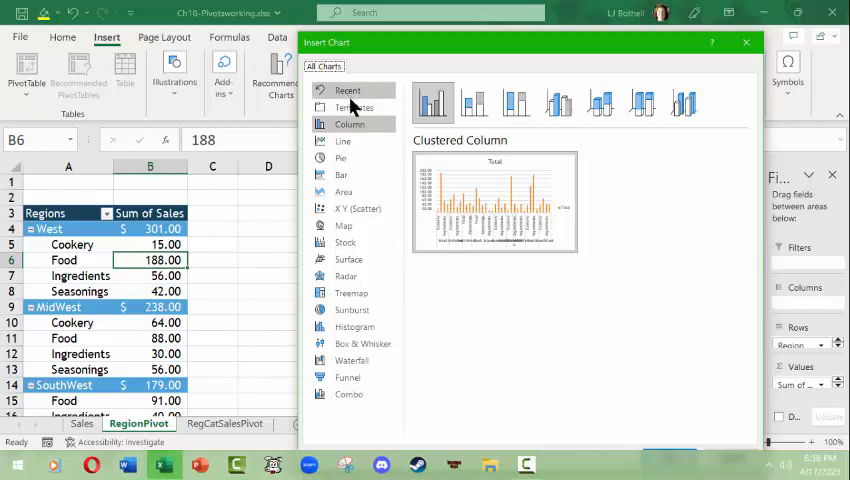
mouse_move(398, 188)
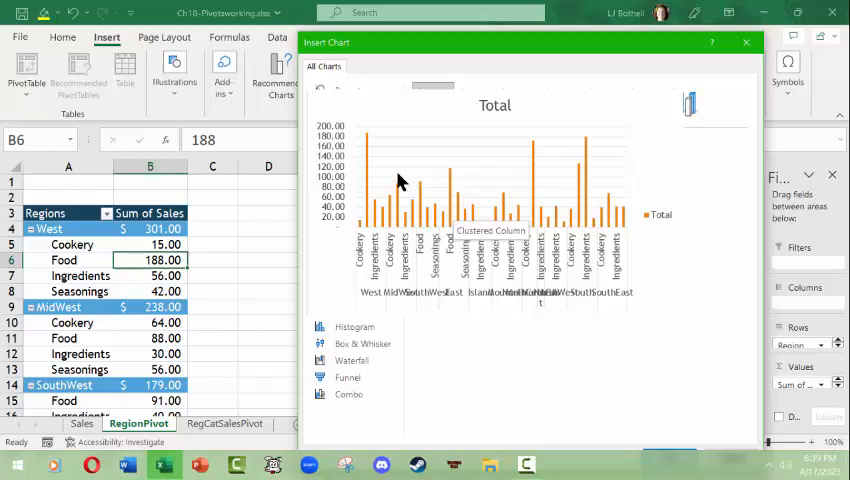
mouse_move(470, 200)
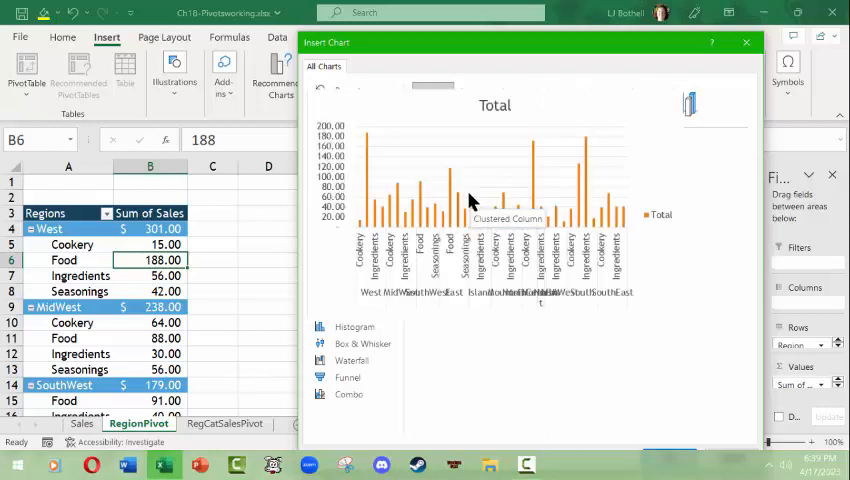
mouse_move(462, 187)
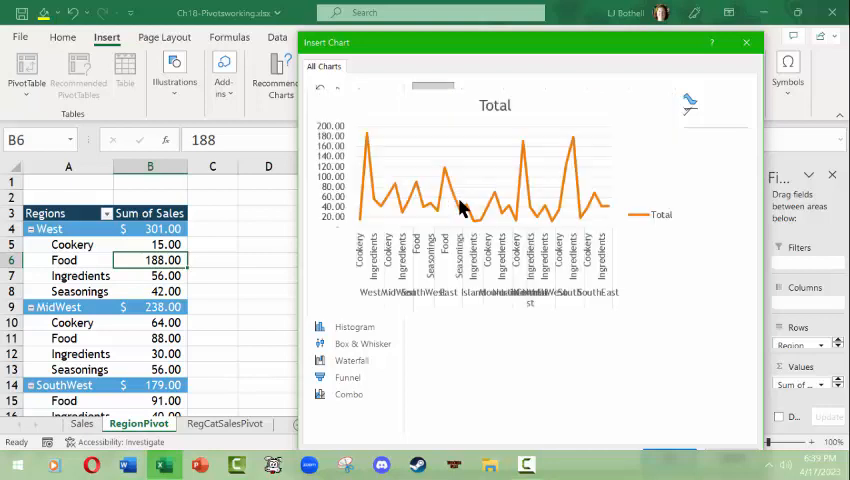
mouse_move(463, 193)
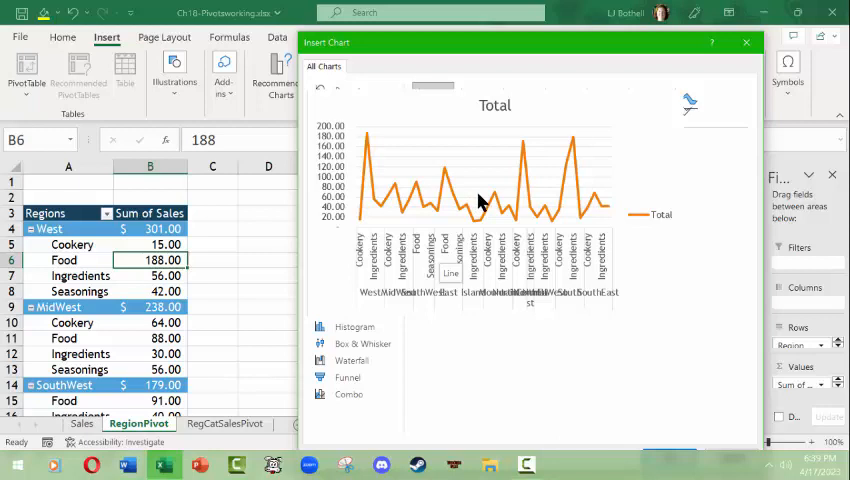
mouse_move(483, 210)
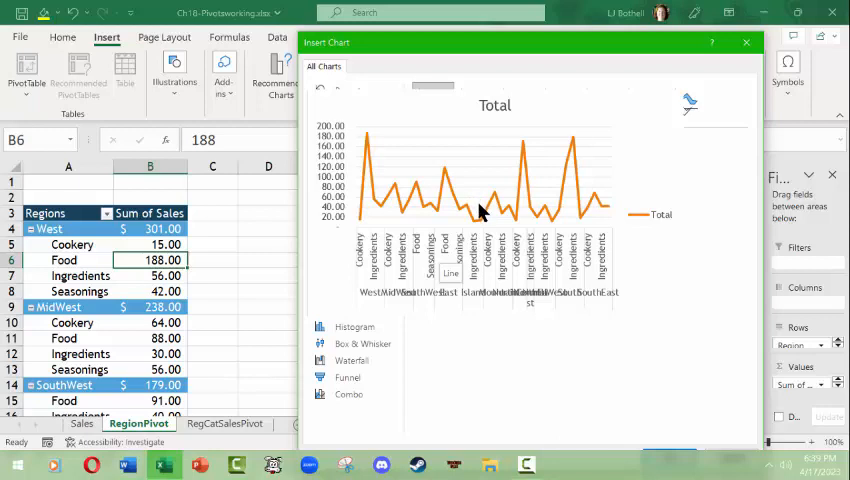
mouse_move(485, 223)
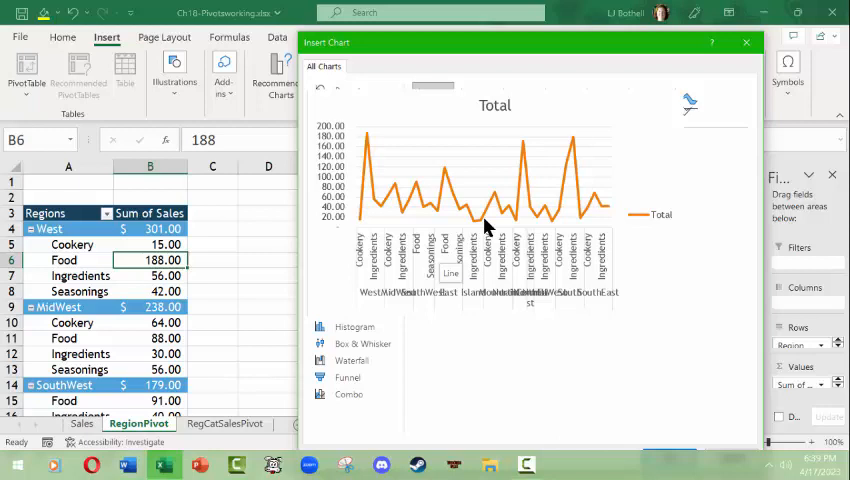
left_click(342, 140)
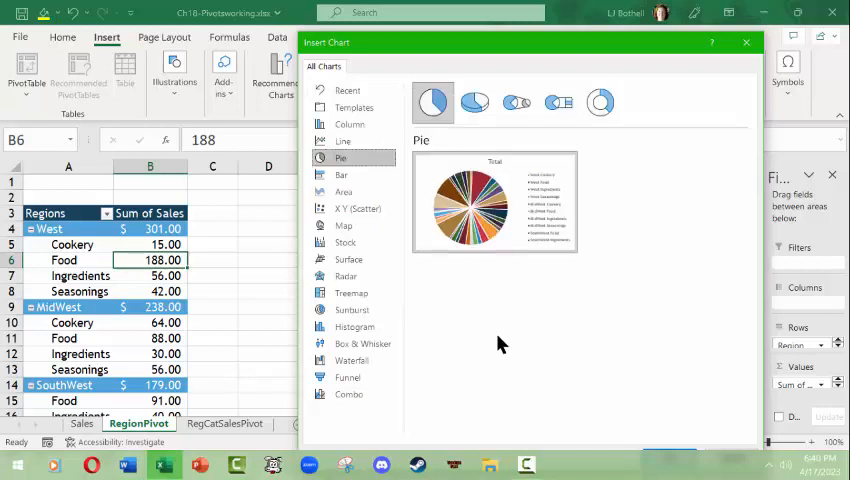
Preview Bar, Area, Radar, Waterfall and Combo chart types, ending on the clustered bar.
left_click(341, 175)
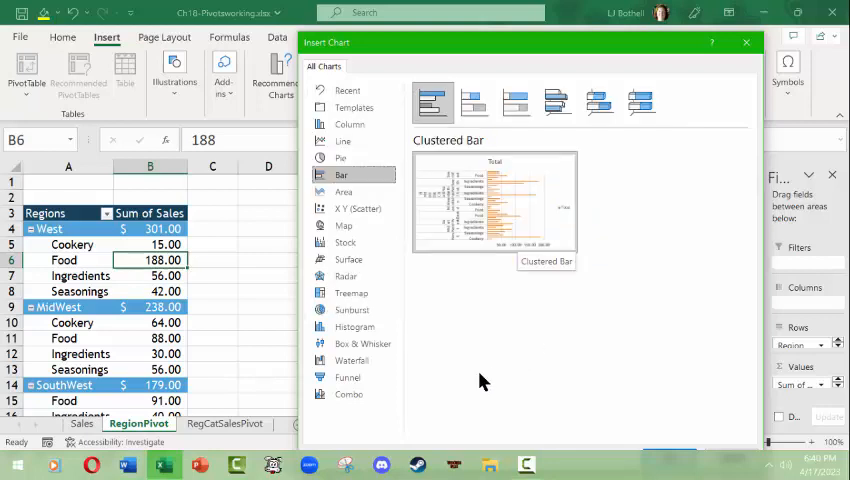
left_click(343, 191)
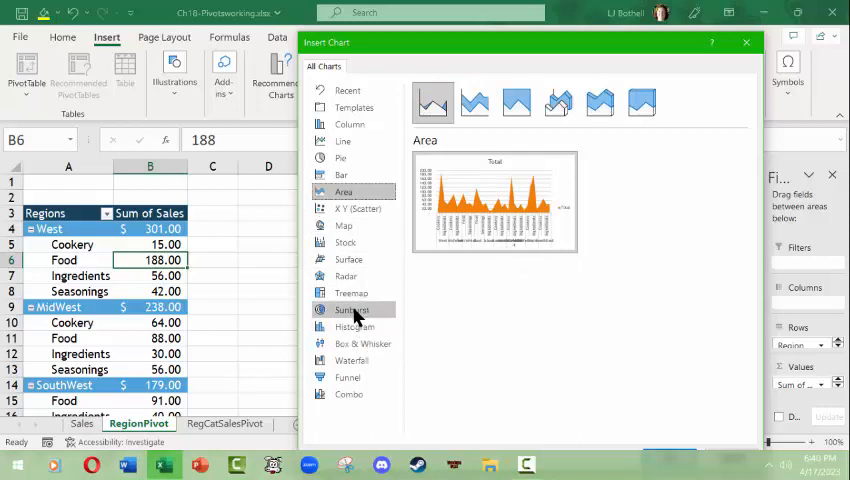
left_click(355, 326)
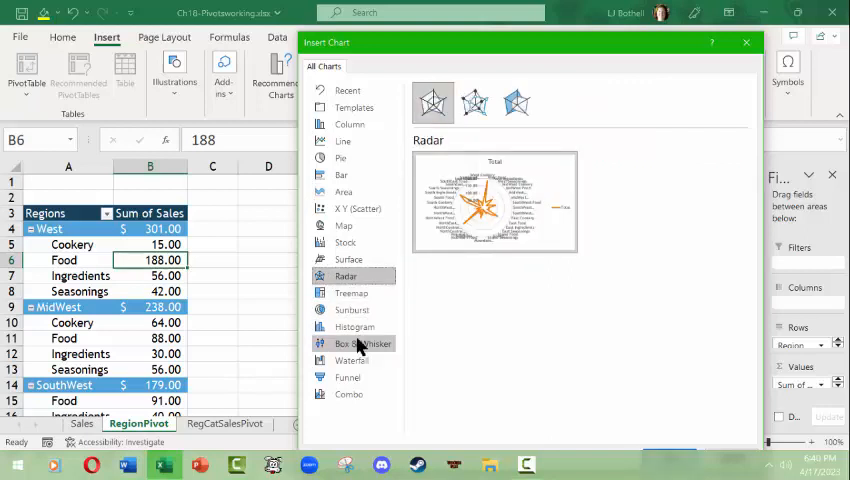
left_click(351, 360)
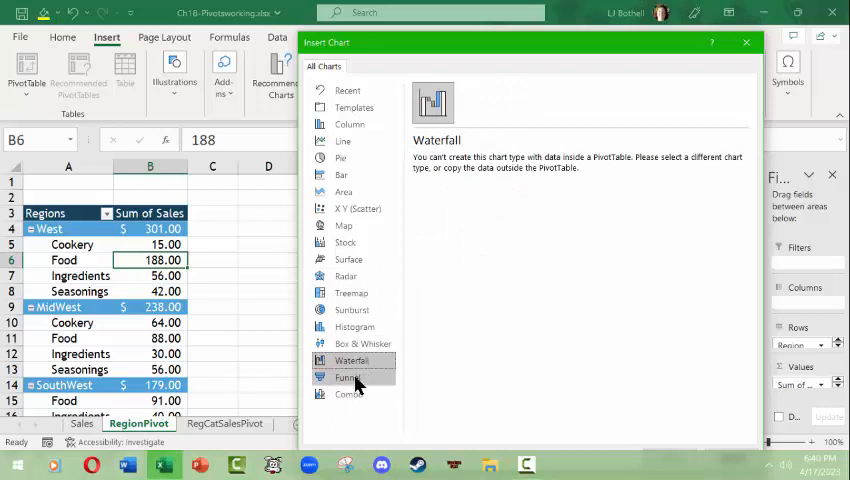
left_click(348, 393)
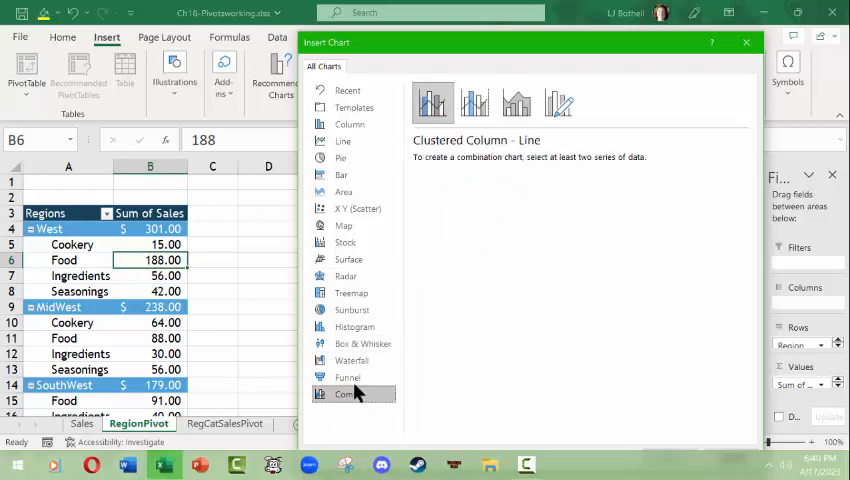
left_click(345, 276)
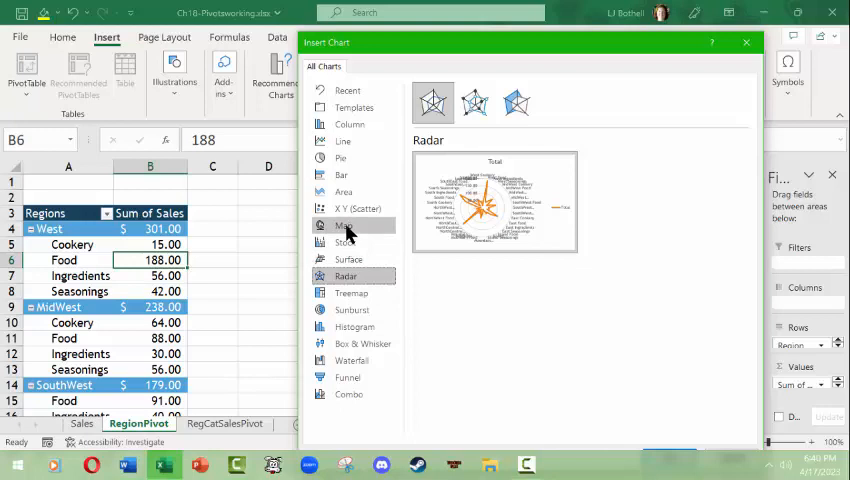
mouse_move(347, 228)
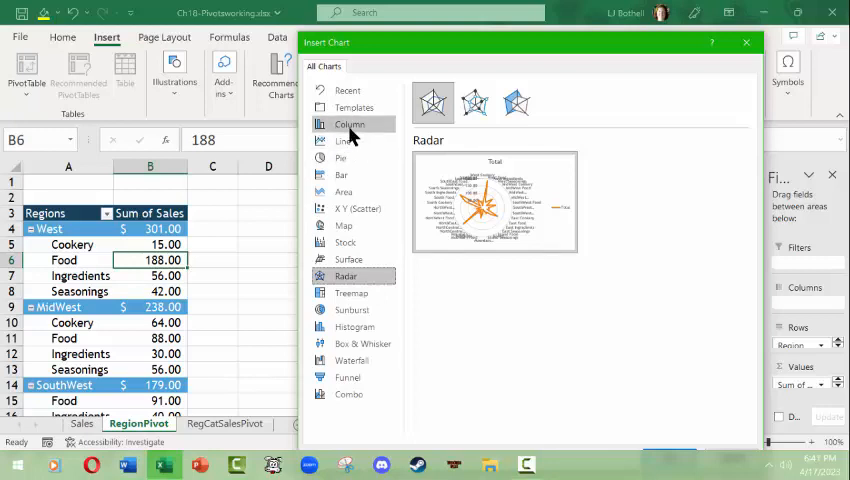
left_click(341, 174)
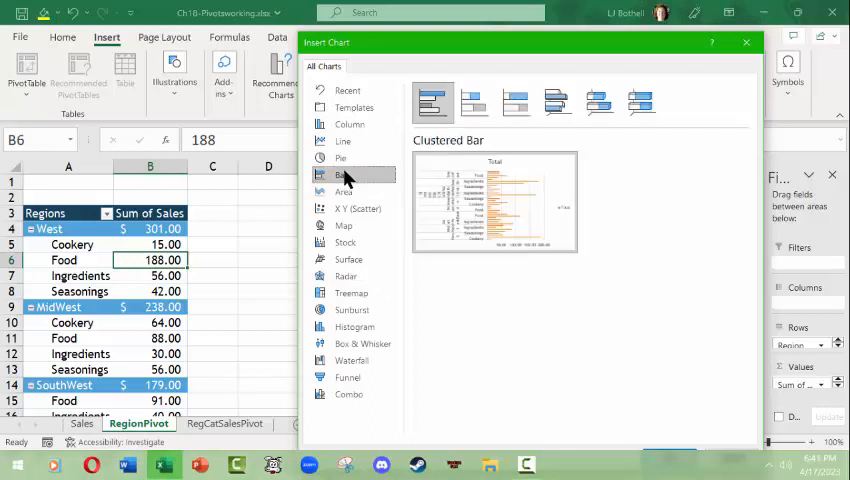
Insert a Clustered Column PivotChart of sales by region and category.
left_click(350, 124)
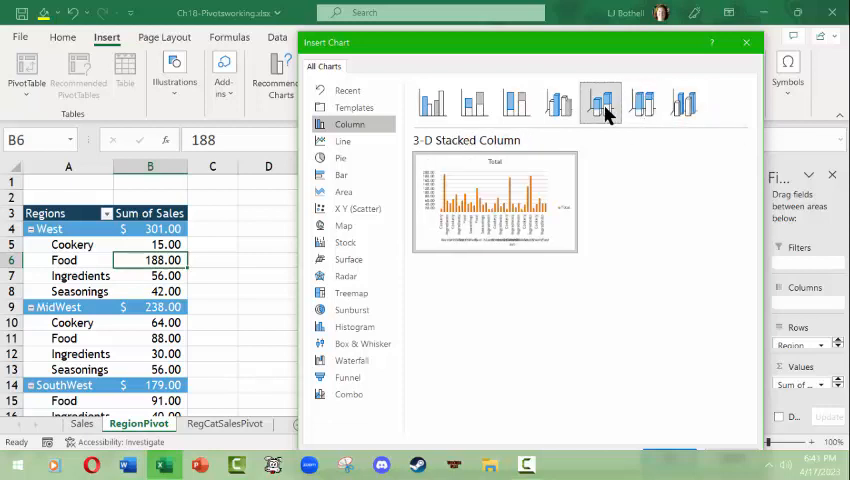
left_click(431, 103)
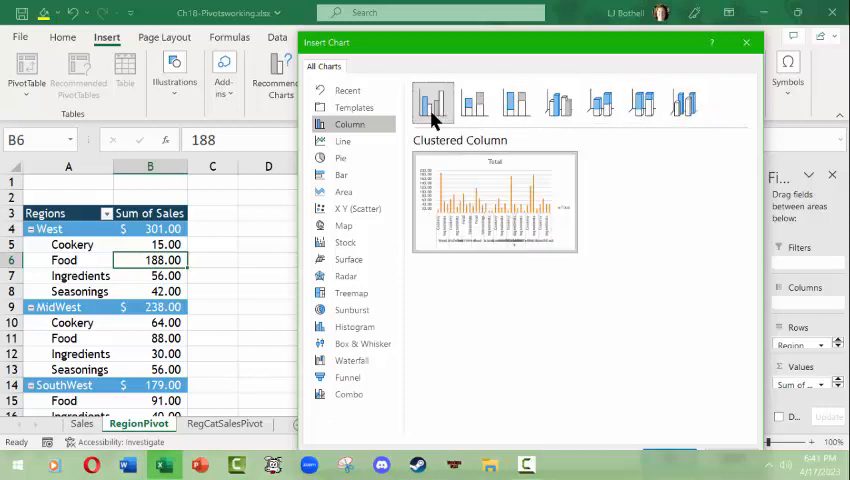
left_click(432, 102)
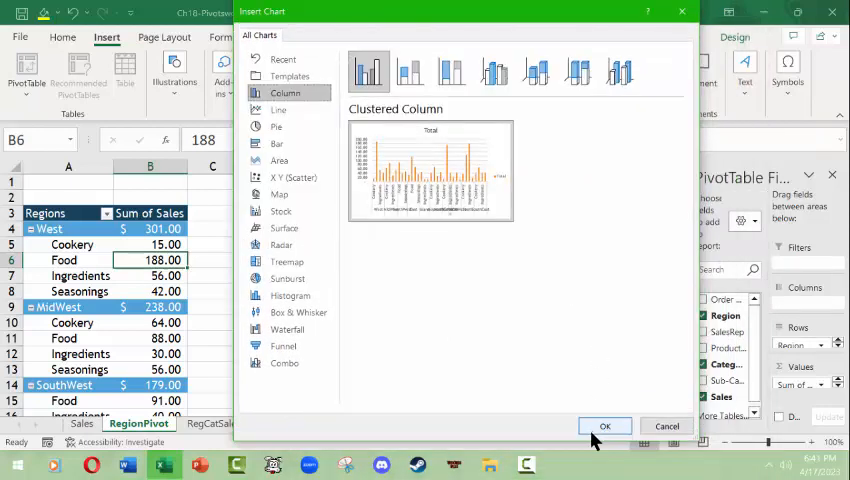
left_click(605, 425)
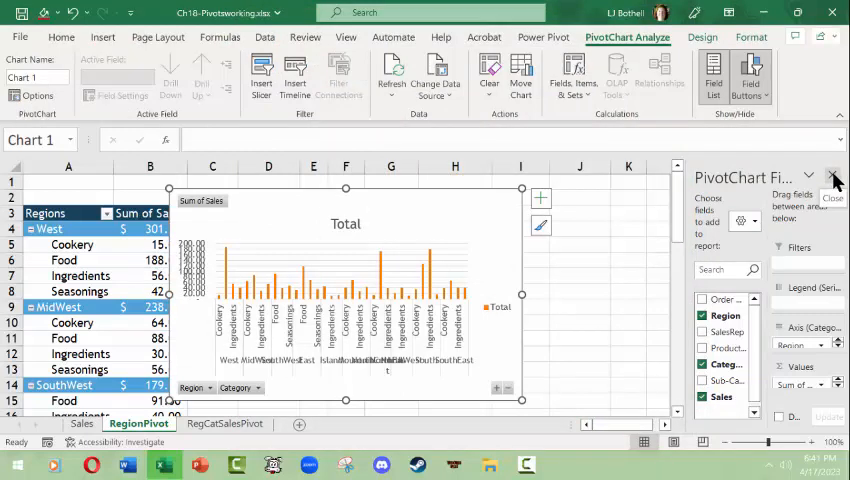
Close the PivotChart Fields pane.
left_click(810, 177)
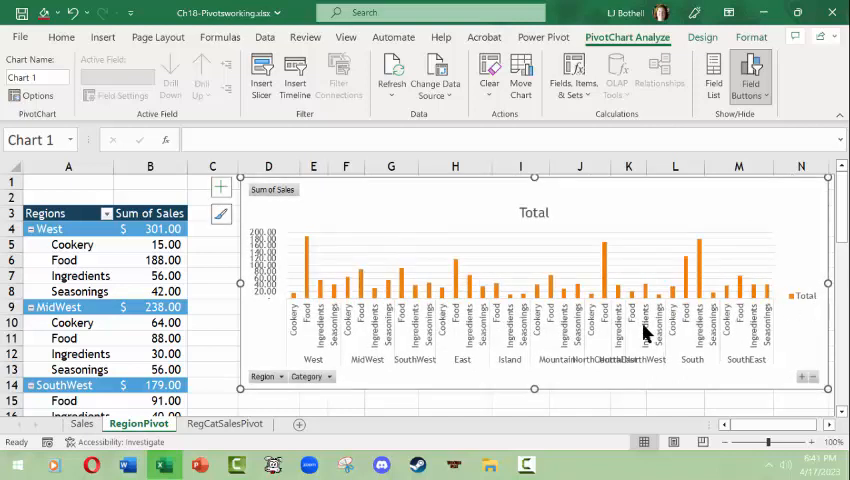
mouse_move(632, 328)
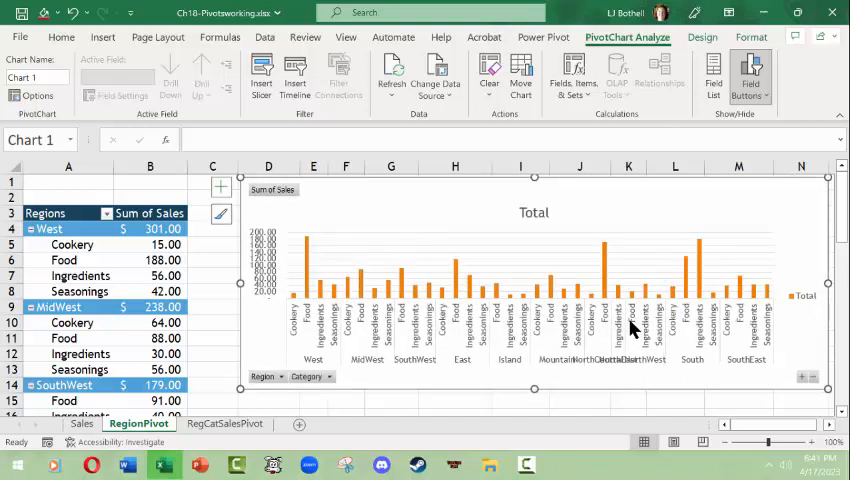
mouse_move(194, 298)
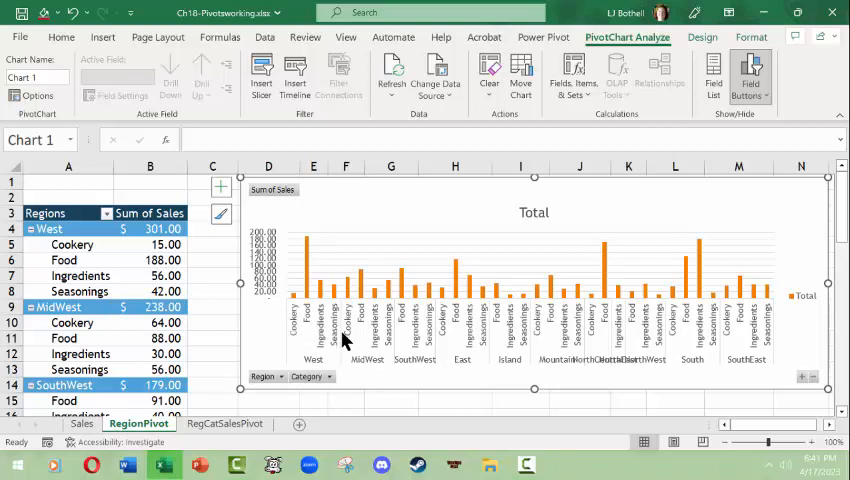
mouse_move(342, 388)
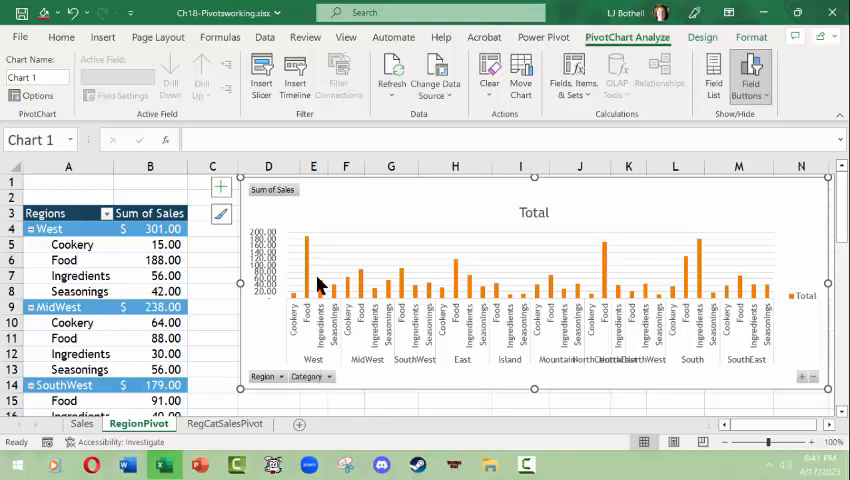
mouse_move(615, 303)
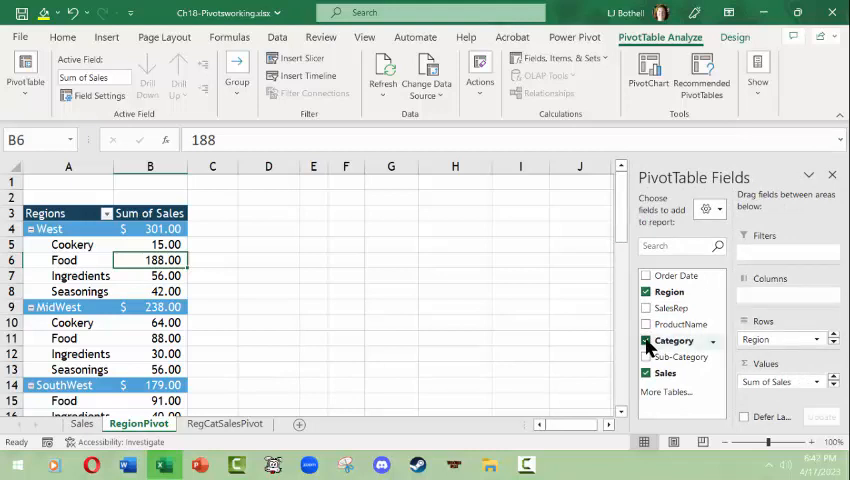
Uncheck Category so RegionPivot lists total sales per region only.
left_click(647, 340)
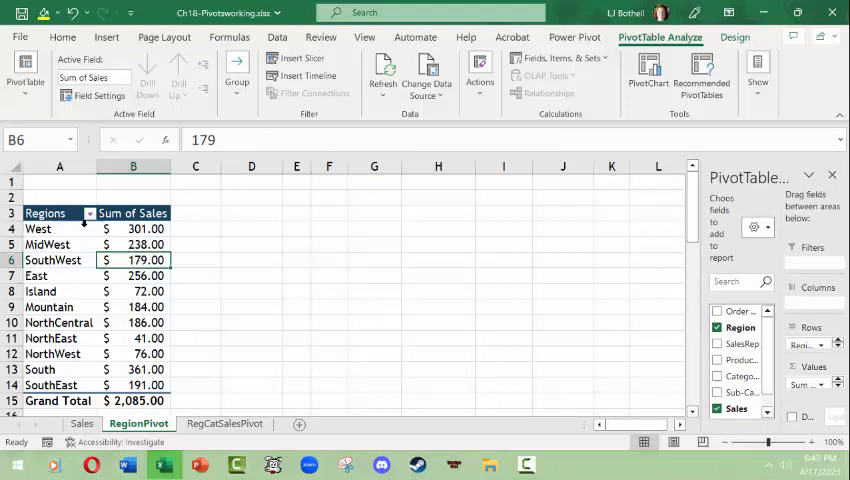
left_click(47, 244)
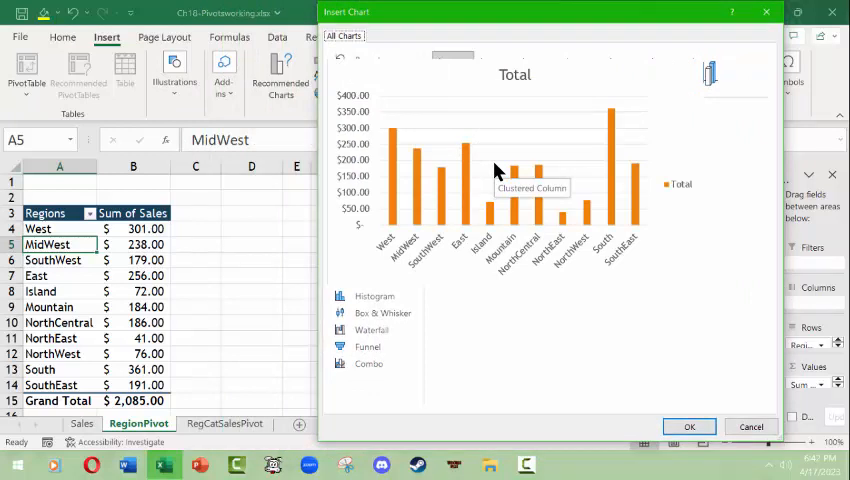
mouse_move(508, 168)
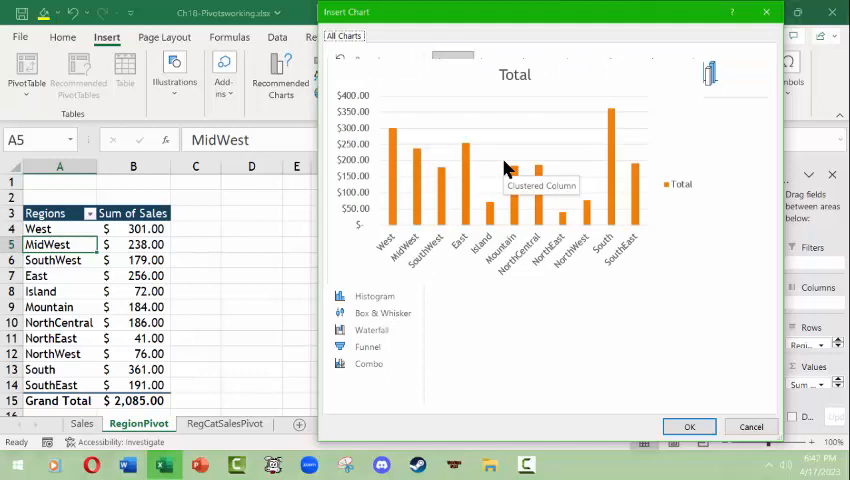
Preview the region sales as Column, Line, Bar and finally Pie charts.
left_click(369, 93)
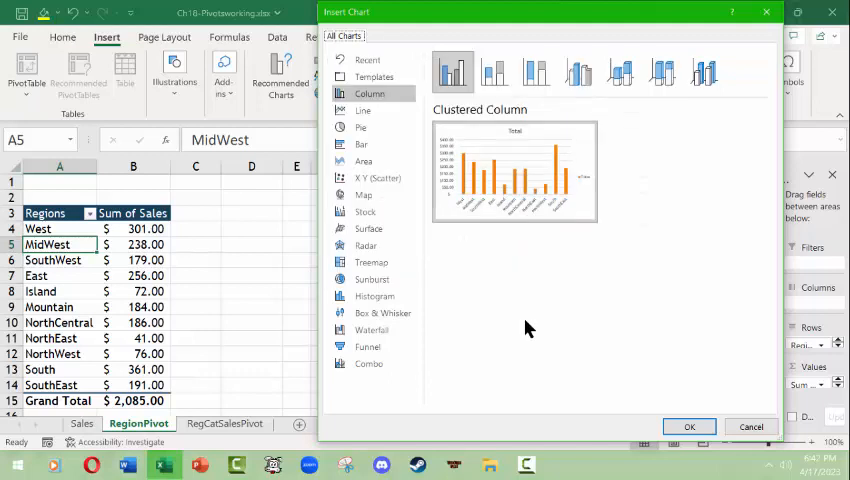
left_click(363, 110)
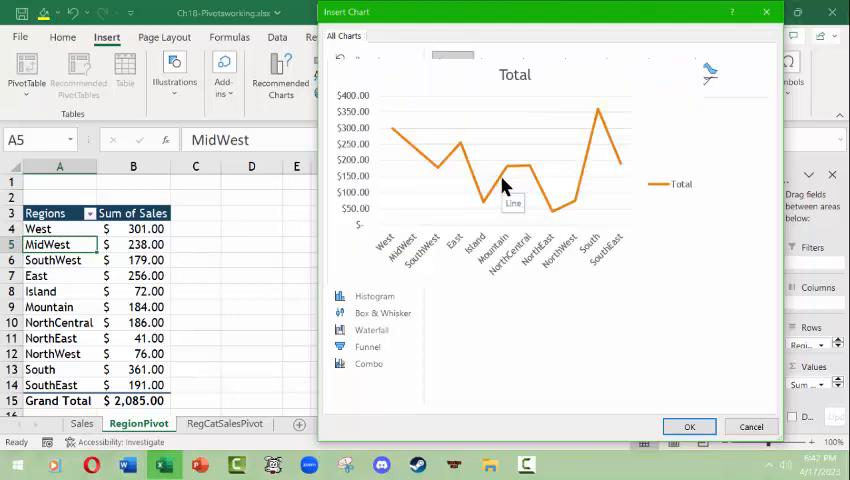
left_click(363, 110)
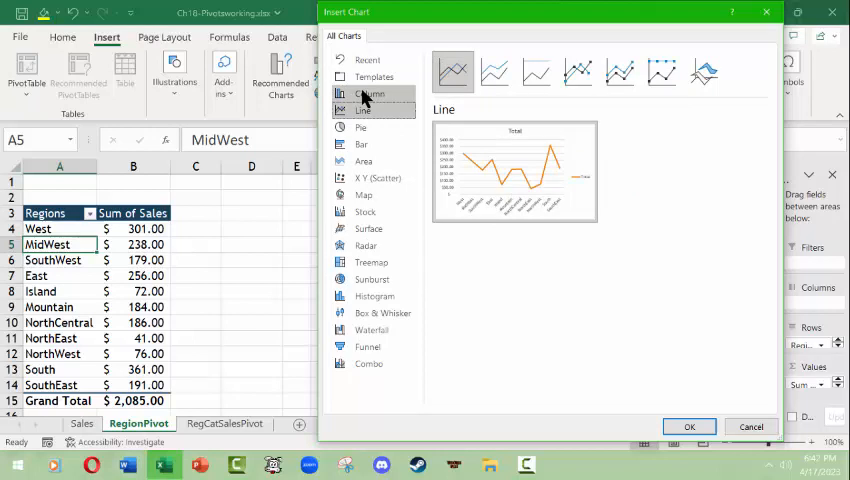
left_click(362, 144)
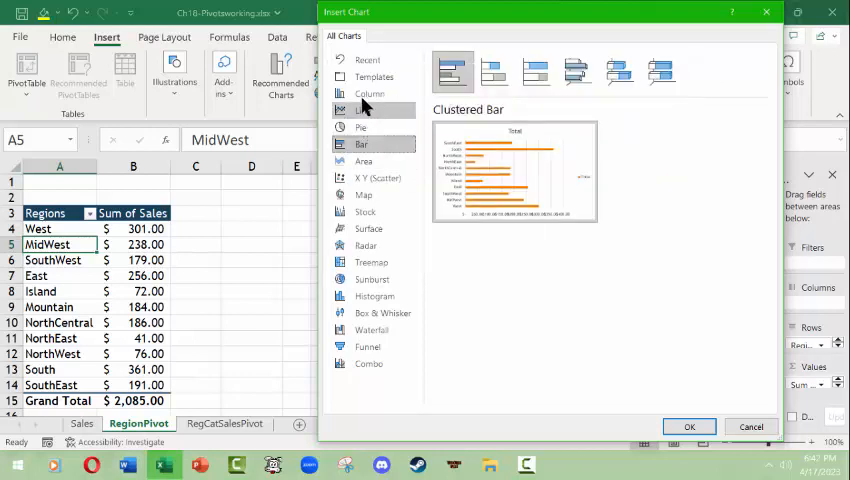
left_click(360, 127)
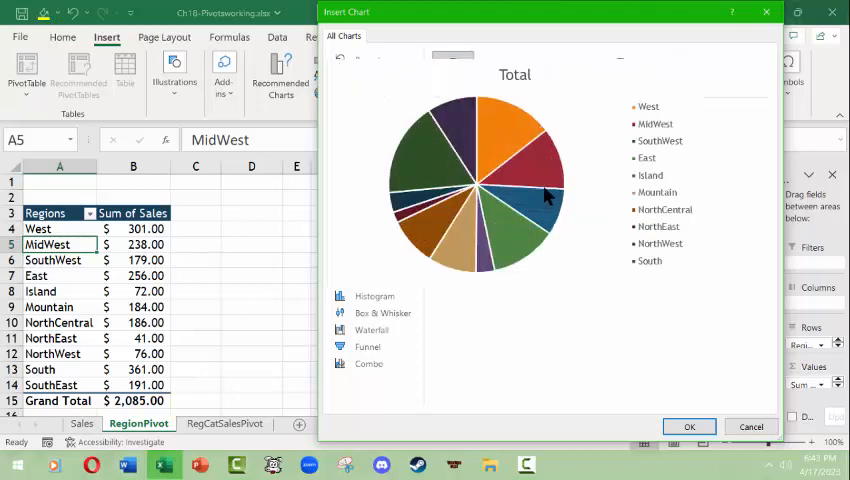
mouse_move(547, 210)
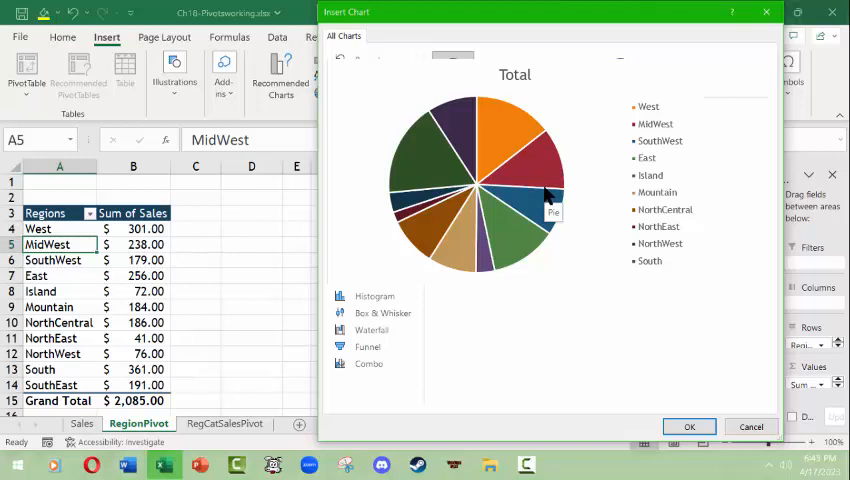
mouse_move(547, 200)
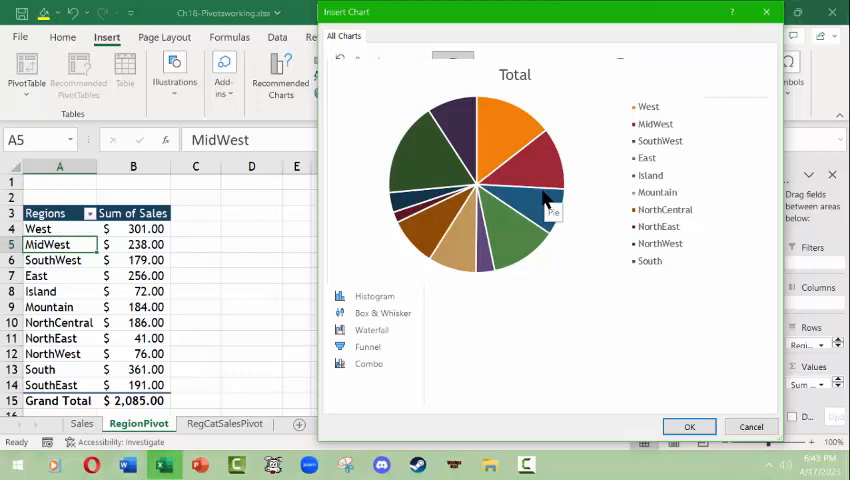
mouse_move(500, 192)
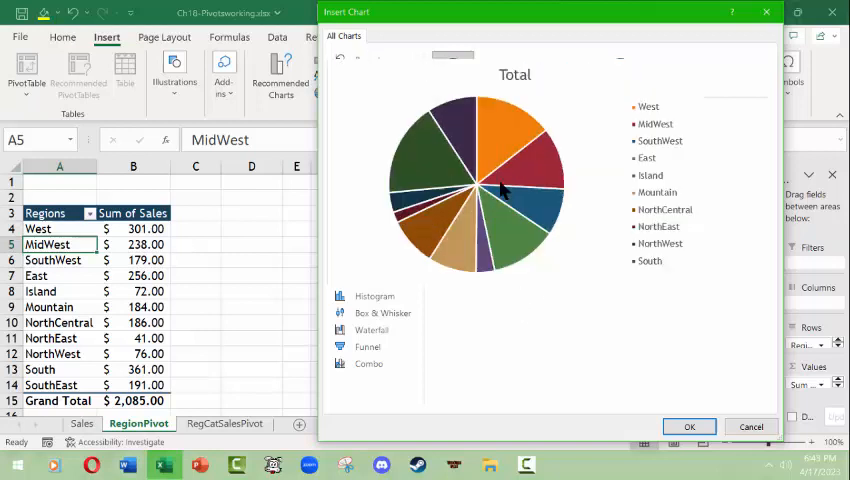
Try Area, Surface, Treemap and Box & Whisker chart types, then go back to Column.
left_click(363, 161)
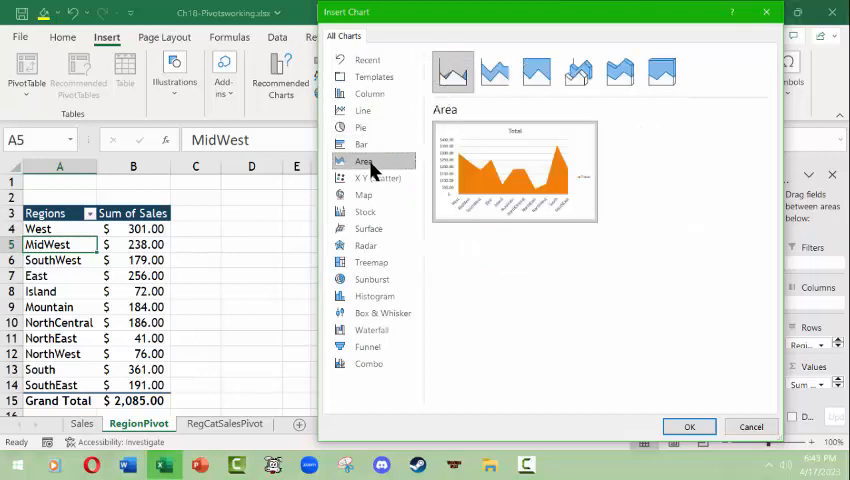
left_click(365, 228)
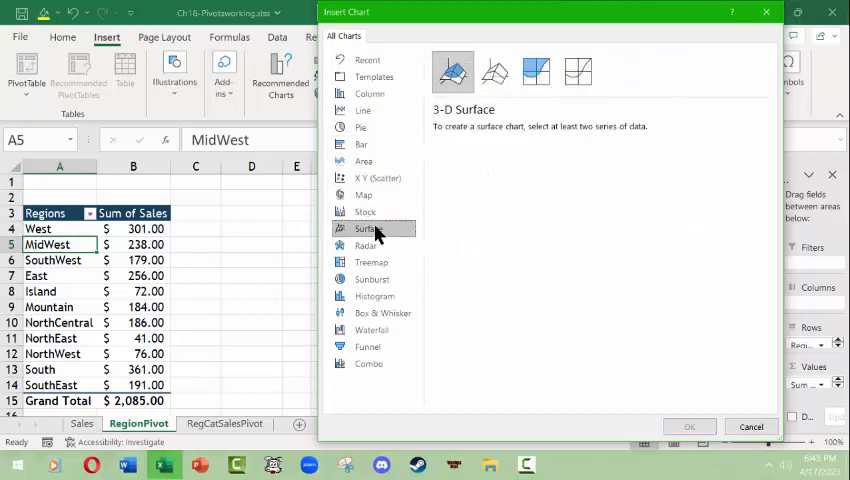
left_click(371, 262)
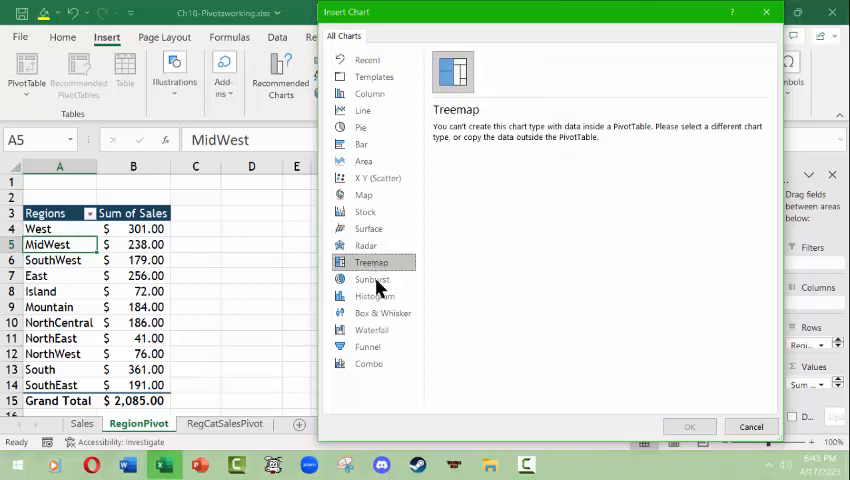
left_click(383, 313)
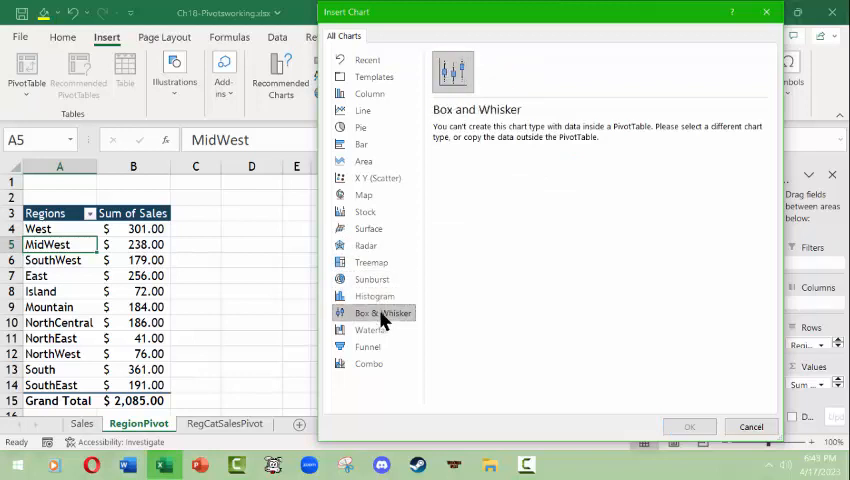
left_click(368, 346)
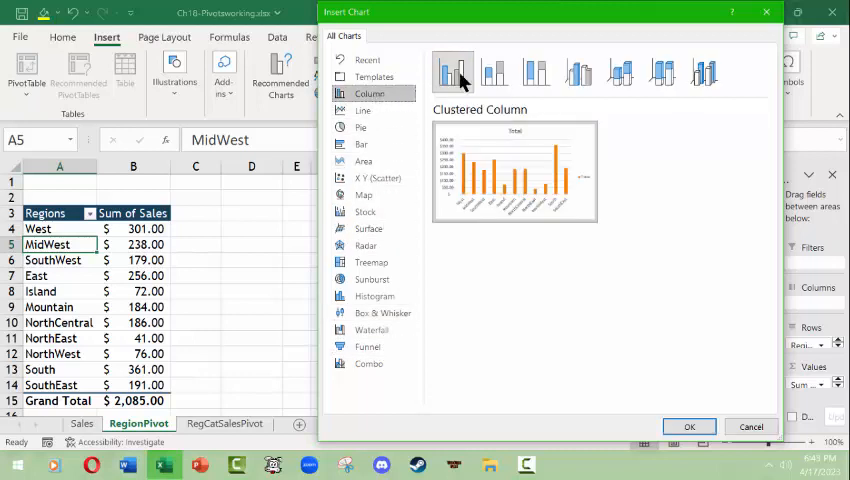
mouse_move(455, 72)
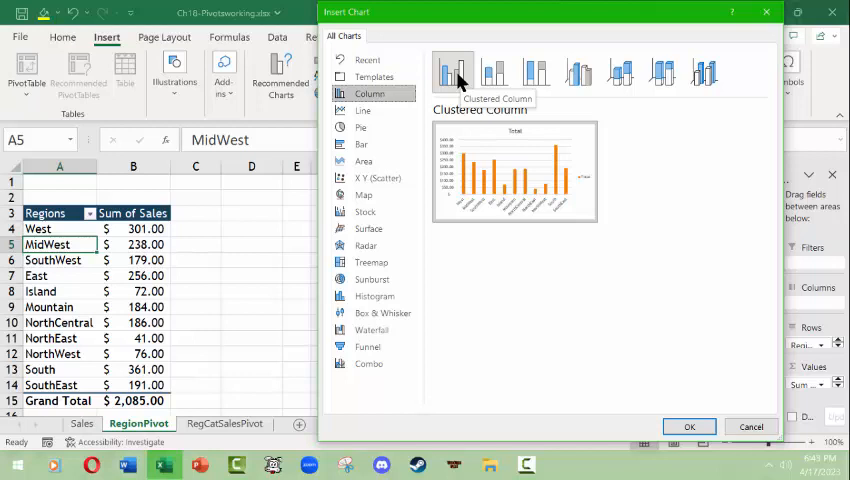
mouse_move(497, 72)
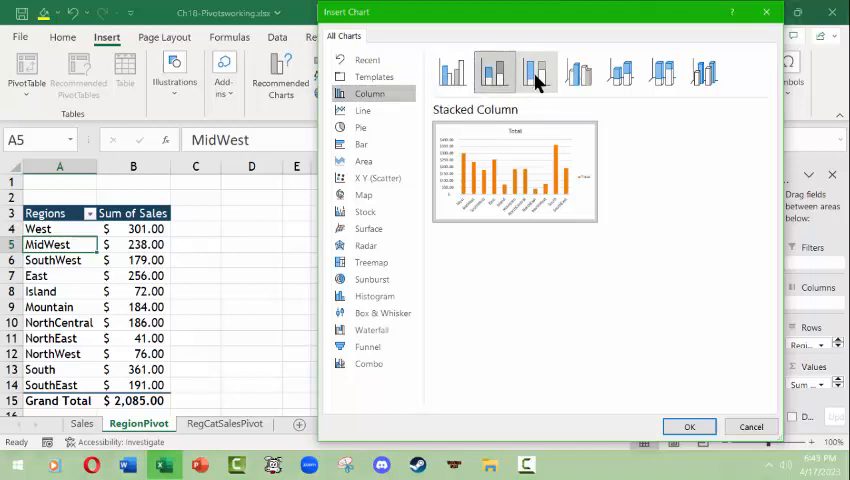
Insert a 3-D Clustered Column PivotChart of Sum of Sales by region.
left_click(537, 72)
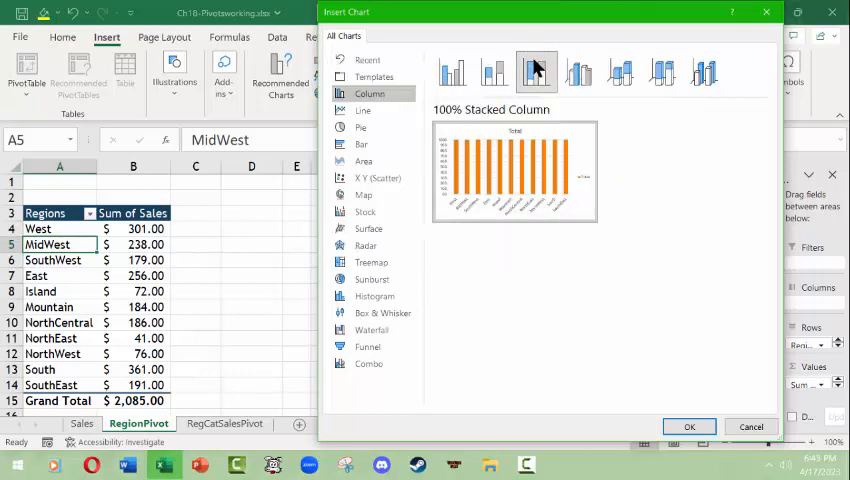
mouse_move(537, 72)
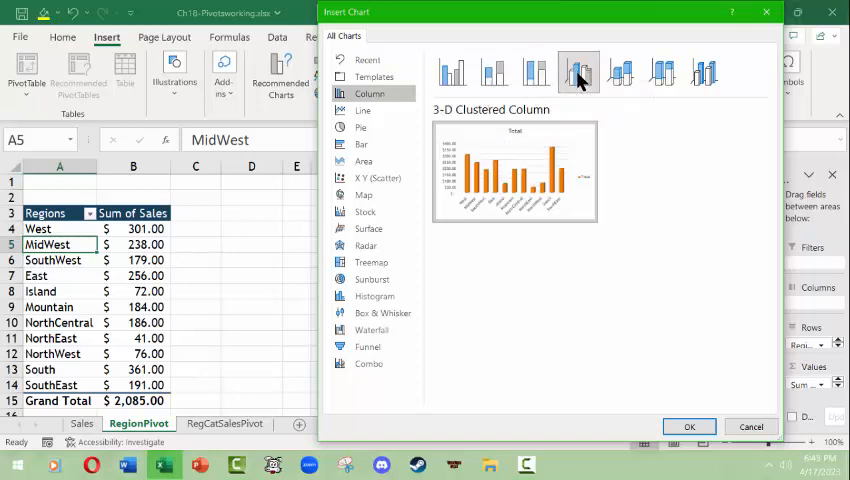
mouse_move(578, 71)
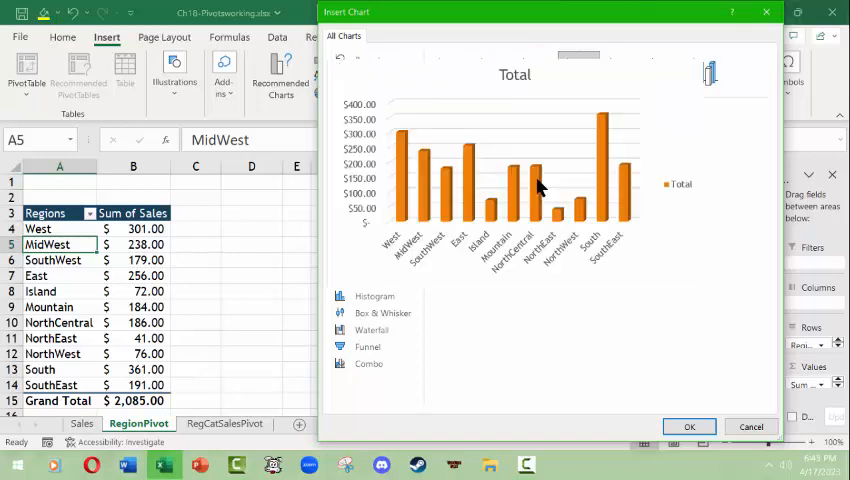
left_click(689, 427)
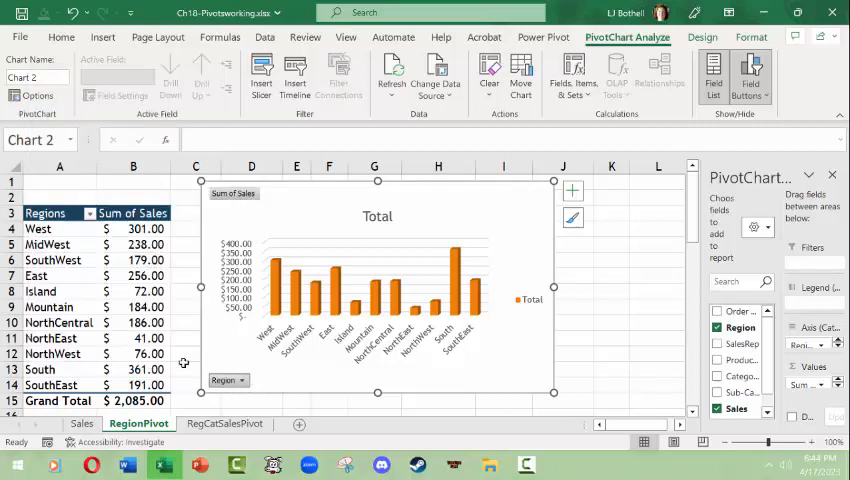
mouse_move(310, 230)
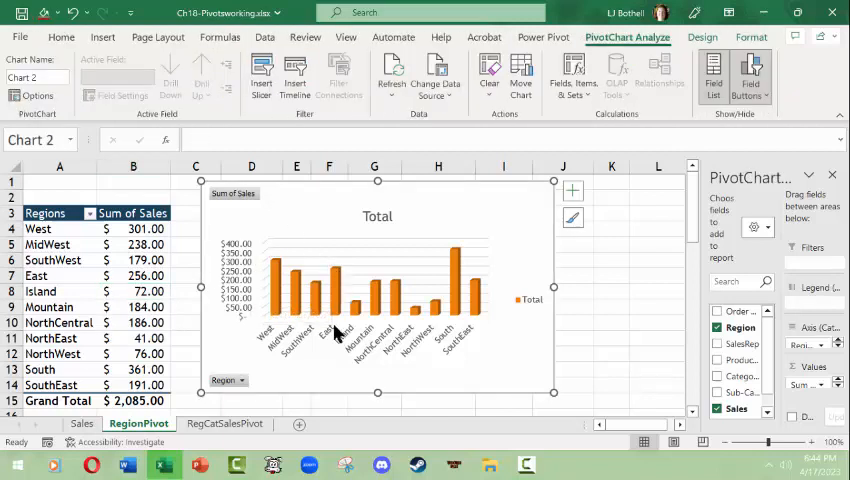
mouse_move(258, 273)
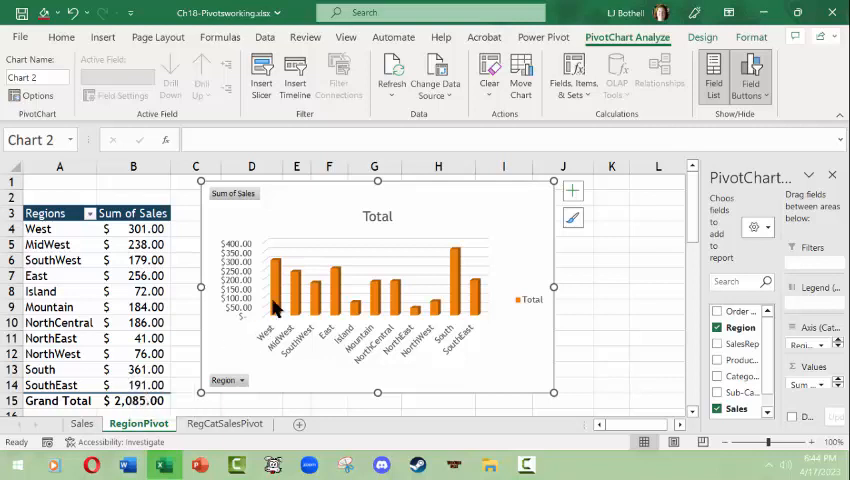
mouse_move(250, 270)
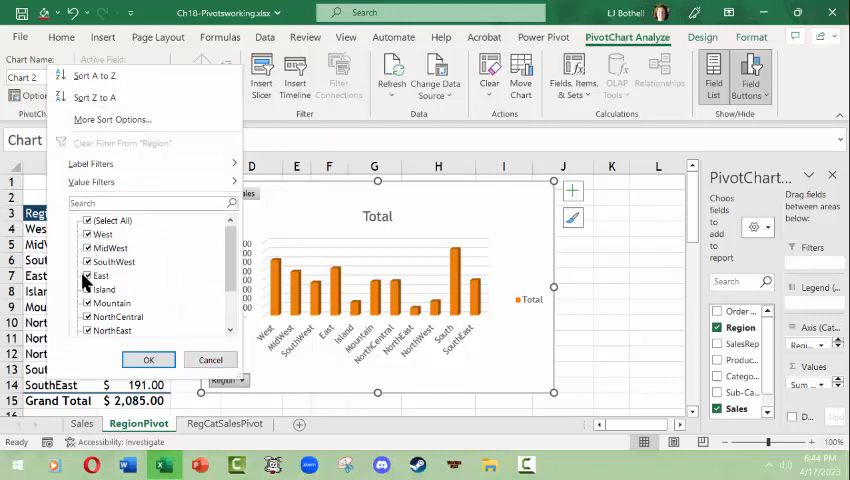
Filter regions to West, MidWest, SouthWest, Island and NorthWest, totalling 866.
left_click(100, 275)
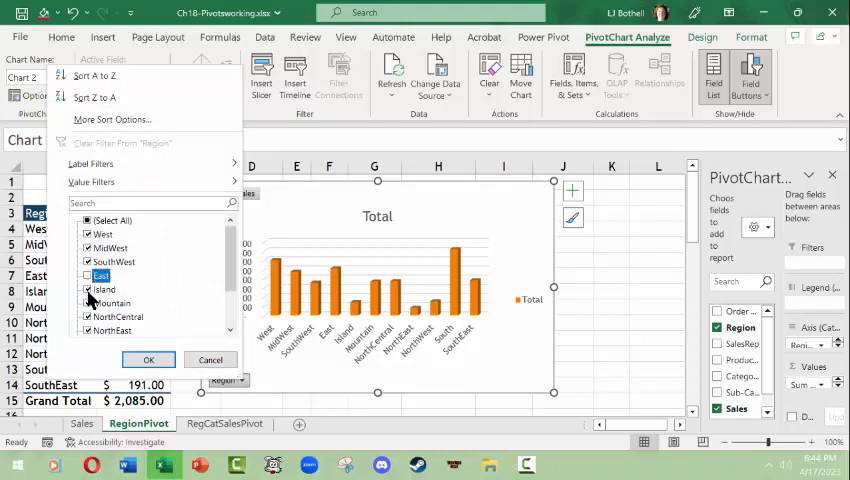
left_click(111, 303)
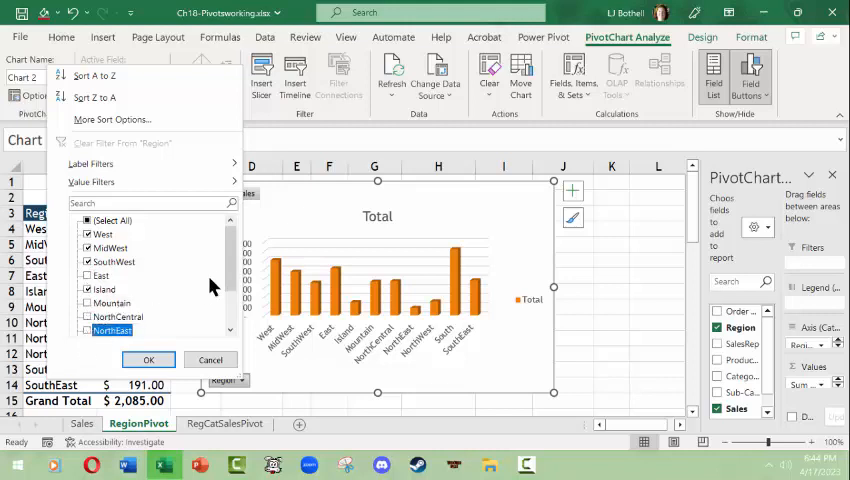
scroll("down", 3)
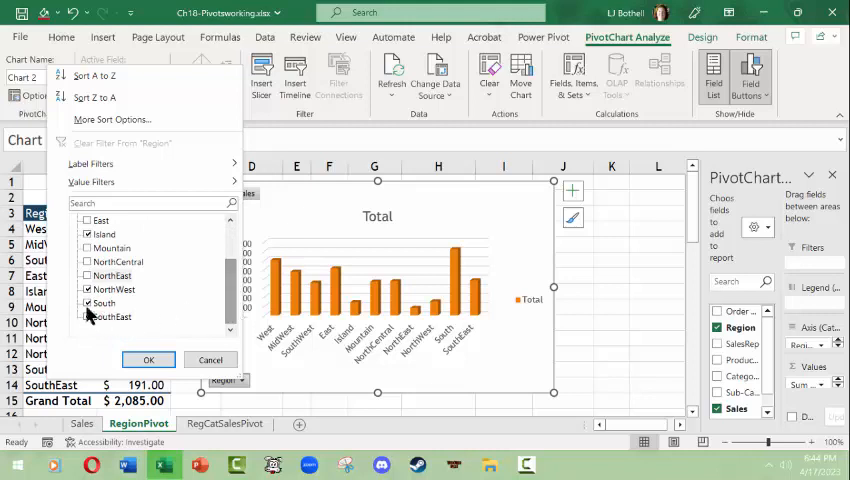
left_click(110, 317)
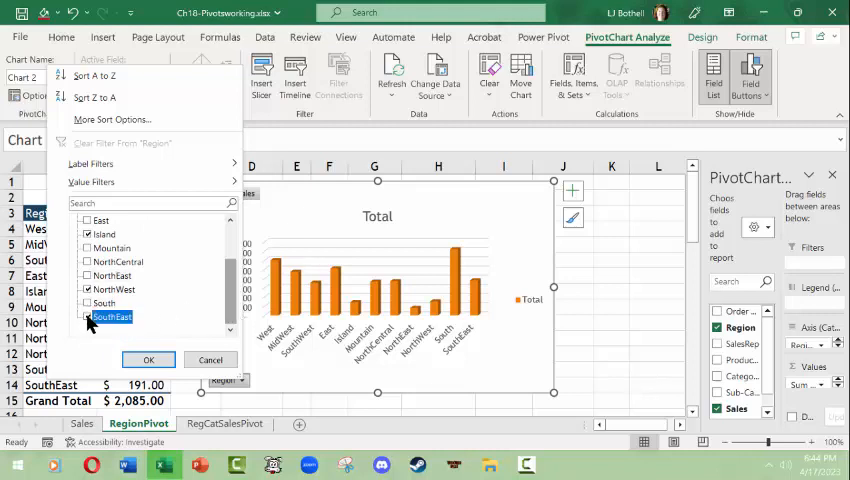
left_click(148, 359)
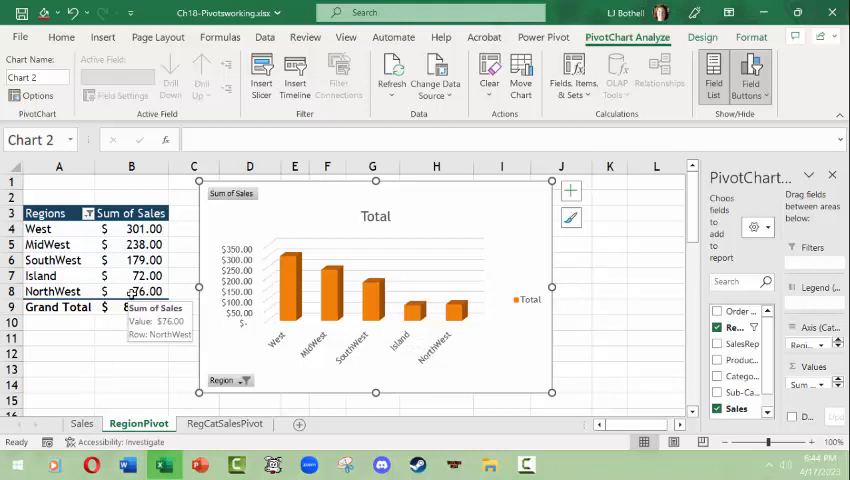
mouse_move(90, 218)
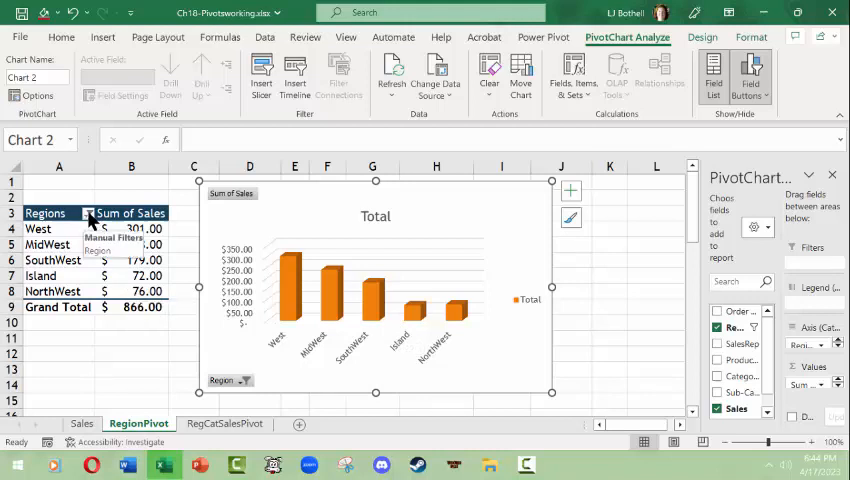
Restore all regions and swap Region for Category in the pivot, totalling $2,085.
left_click(91, 213)
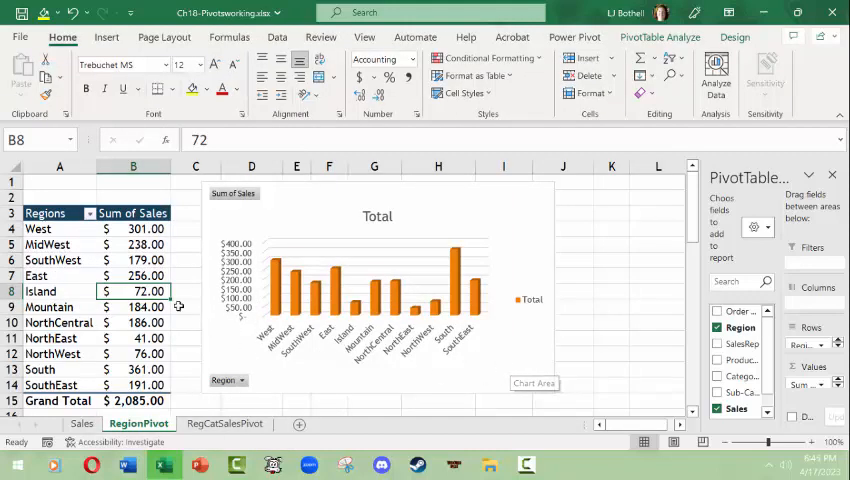
left_click(133, 275)
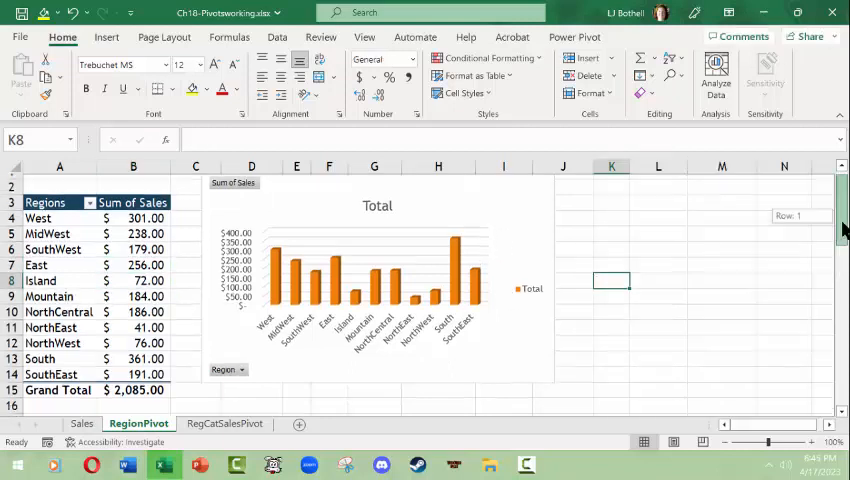
scroll("down", 3)
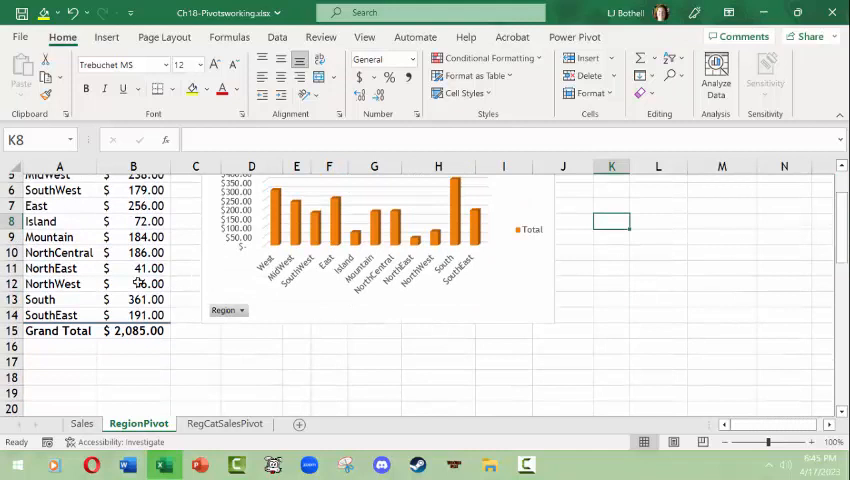
left_click(133, 283)
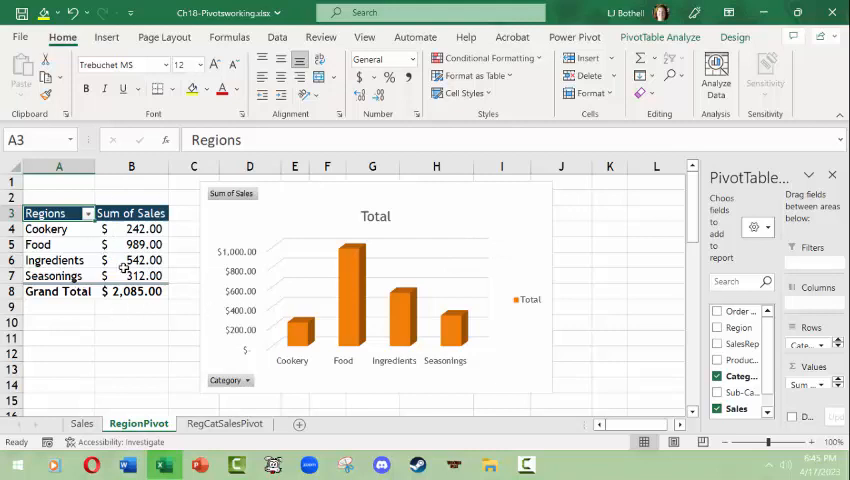
mouse_move(288, 338)
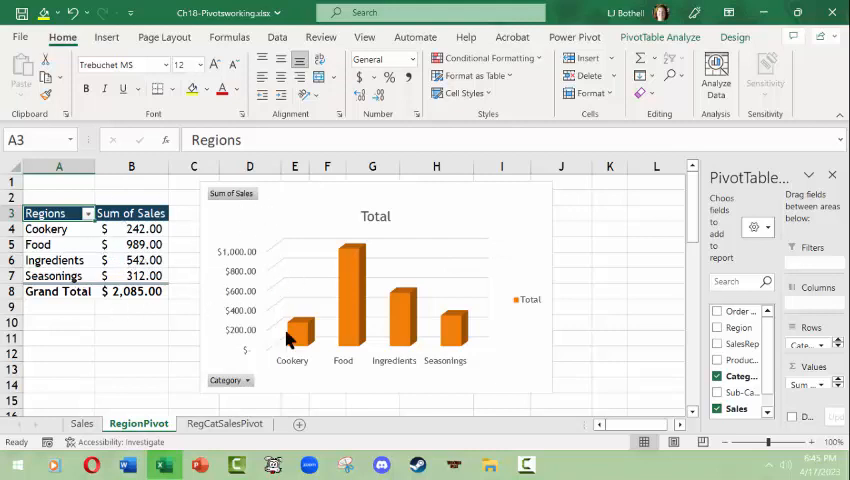
mouse_move(392, 182)
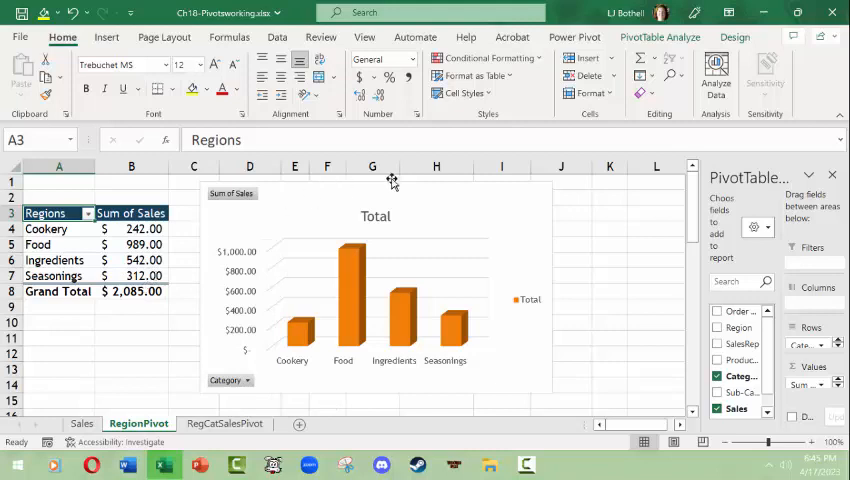
Delete the 3-D column chart and insert a basic pie PivotChart of sales by category.
left_click(375, 300)
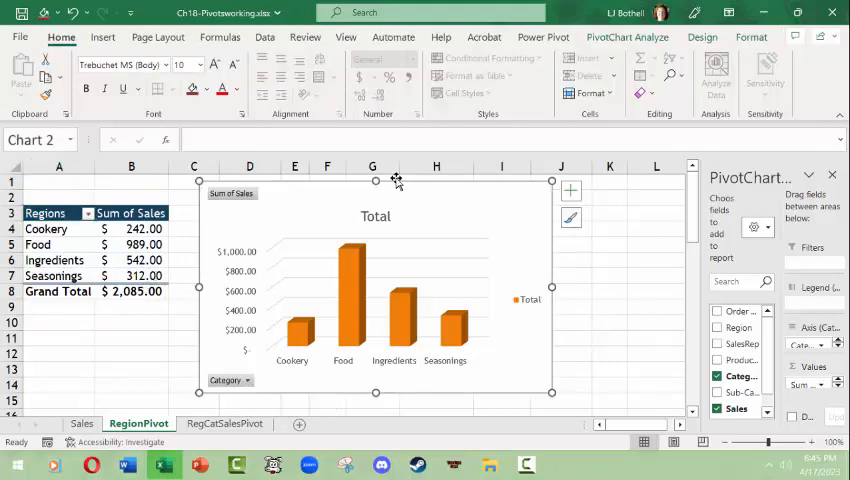
left_click(131, 244)
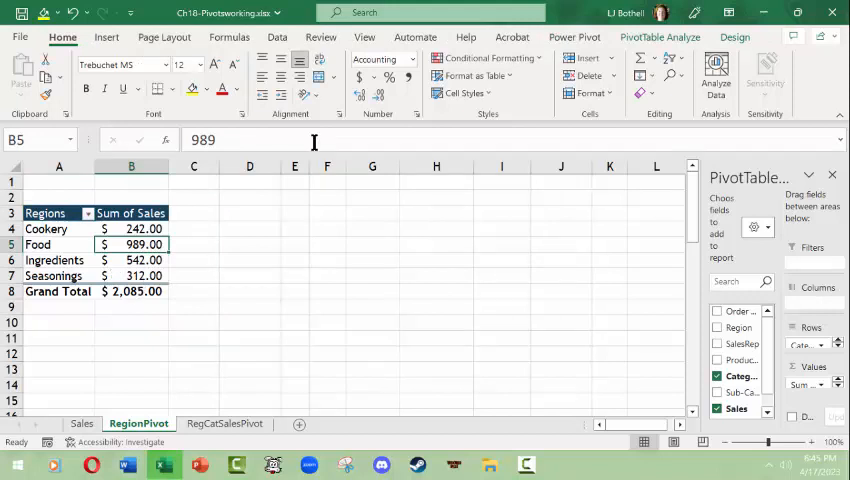
left_click(106, 37)
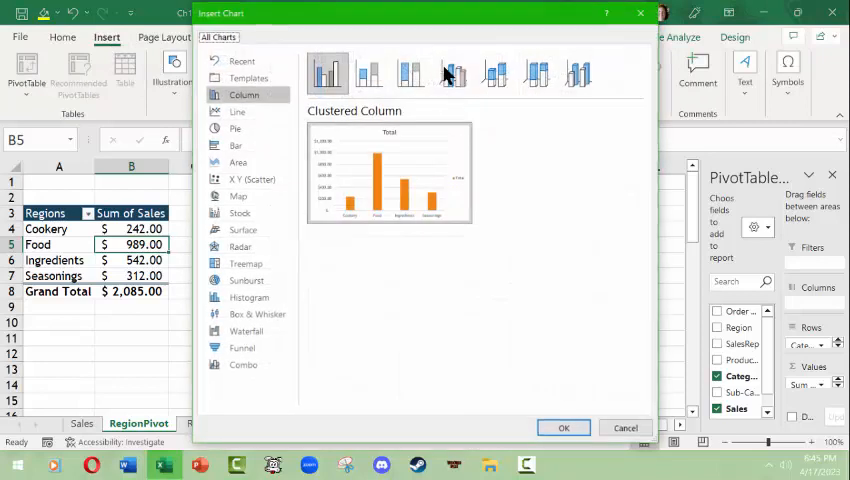
left_click(236, 128)
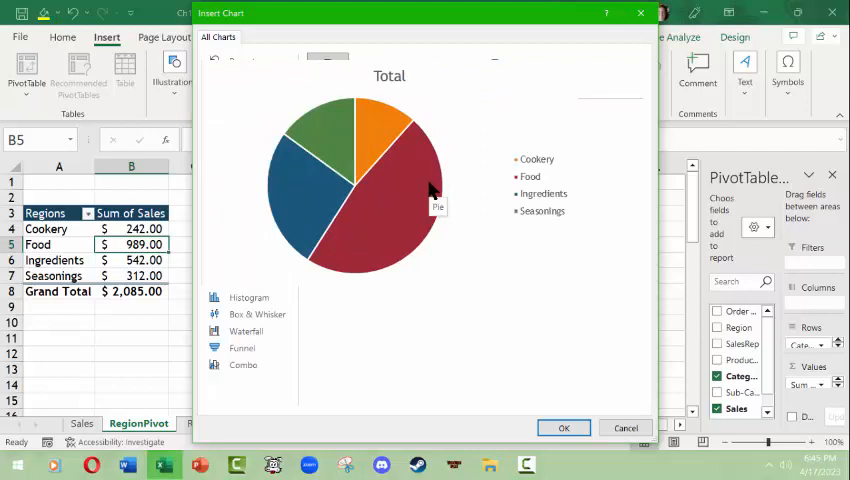
left_click(235, 128)
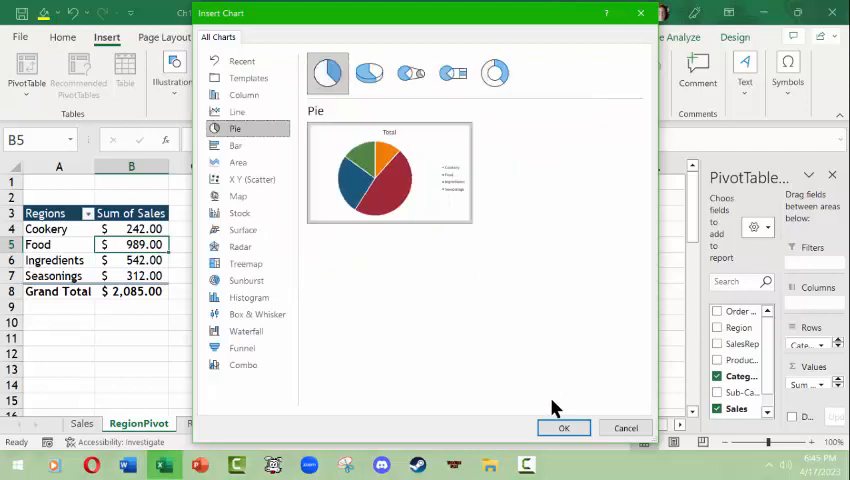
left_click(563, 428)
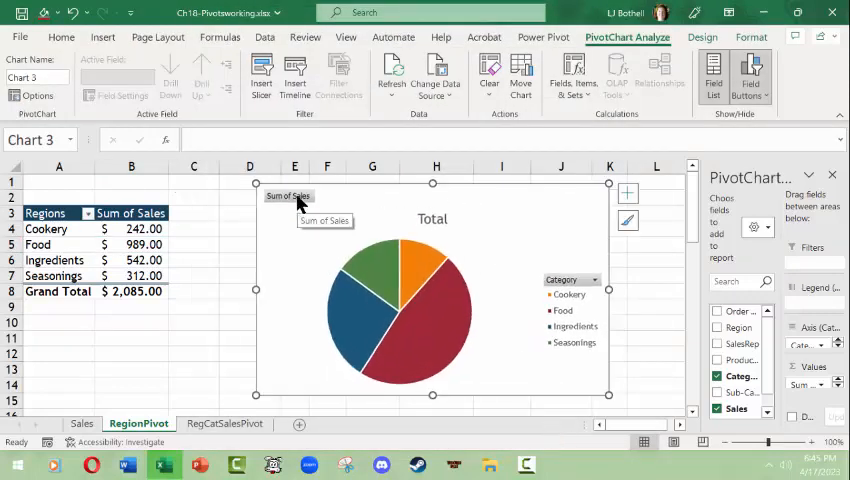
left_click(596, 279)
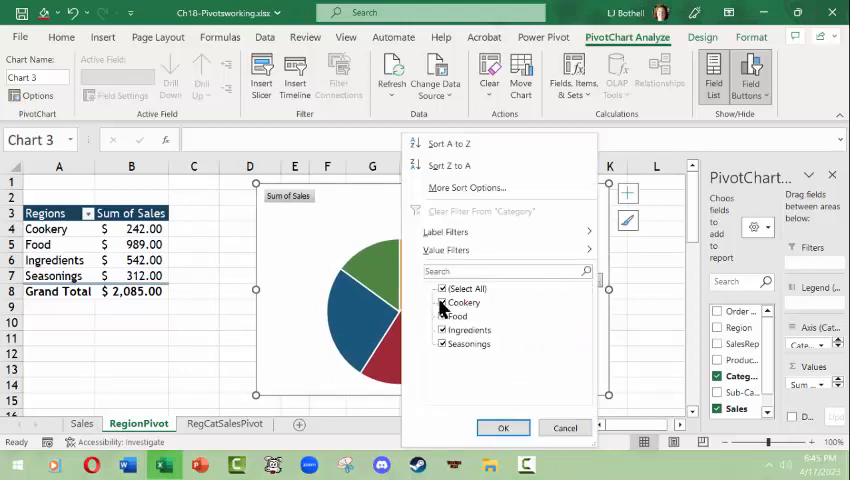
left_click(441, 302)
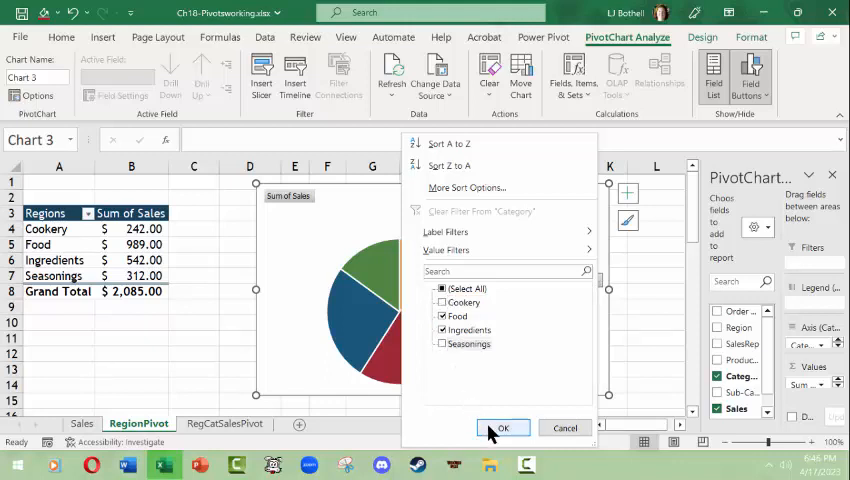
left_click(503, 428)
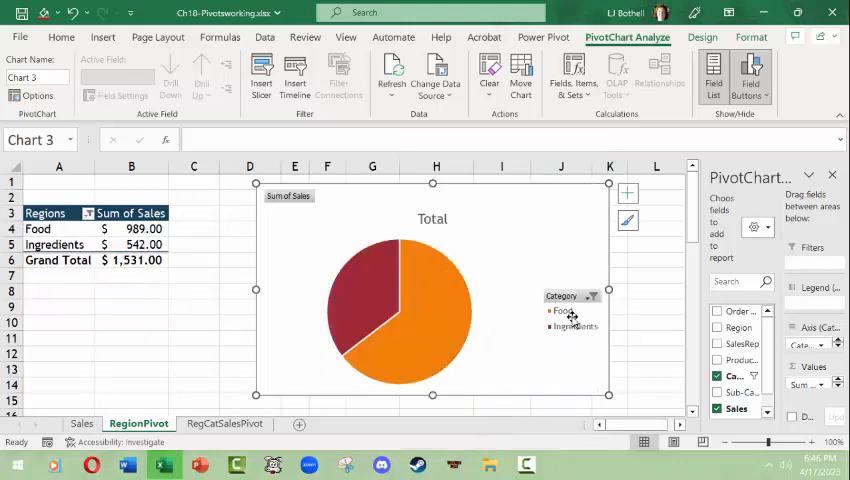
left_click(588, 296)
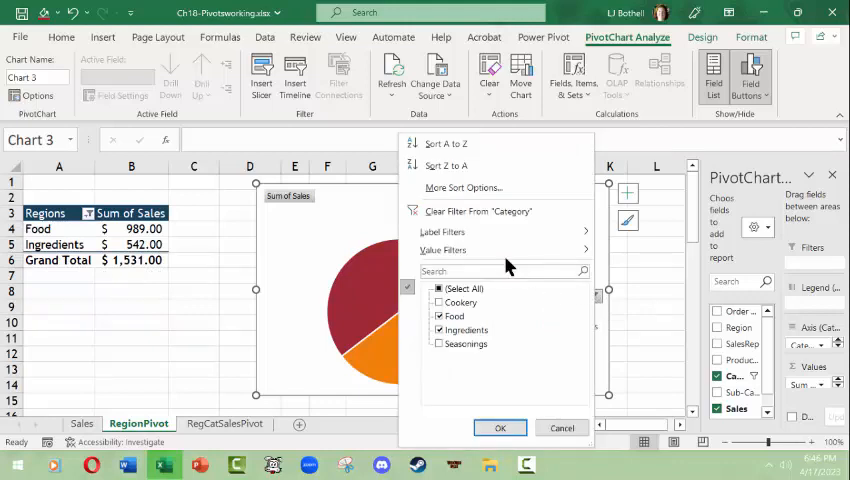
left_click(500, 428)
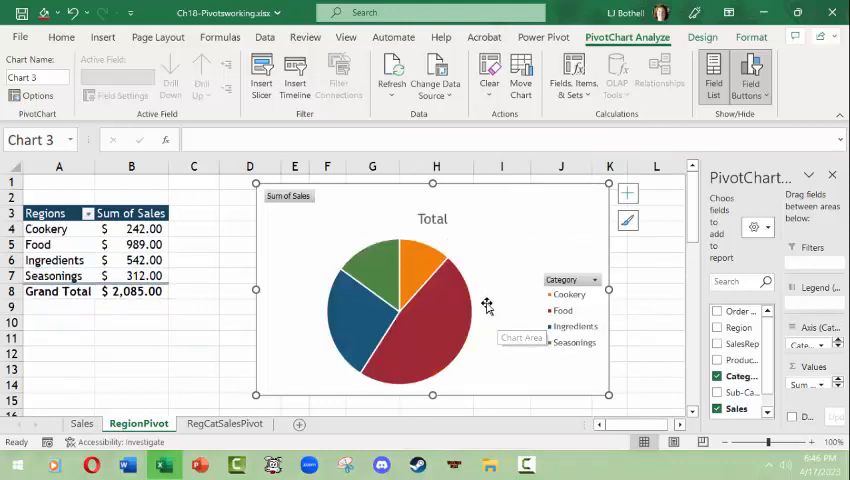
mouse_move(422, 217)
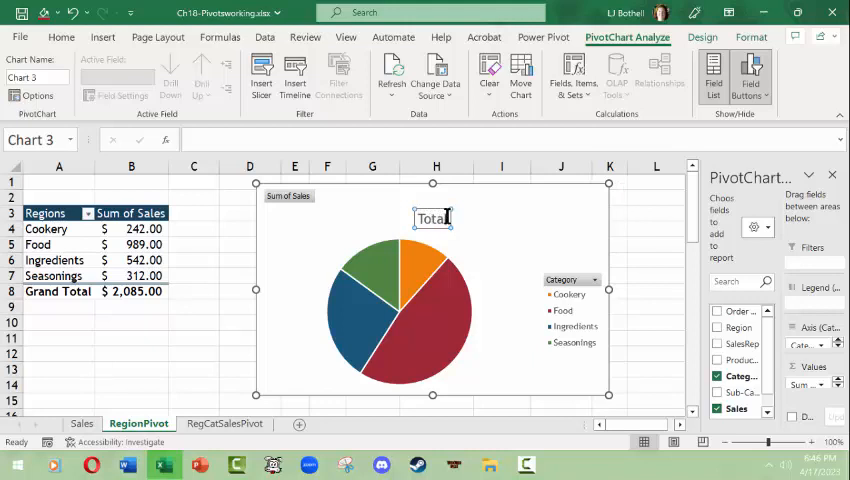
mouse_move(453, 283)
type(" Sales by")
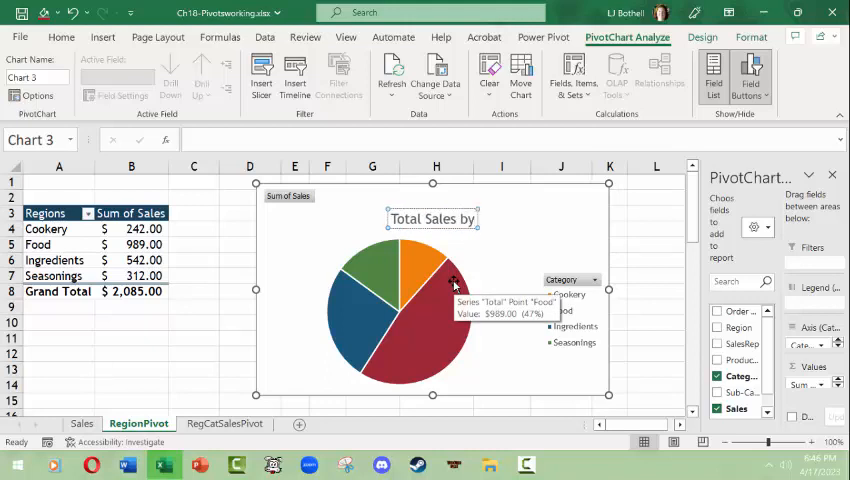
Retitle the pie chart from 'Total' to 'Total Sales by Category'.
type("Category")
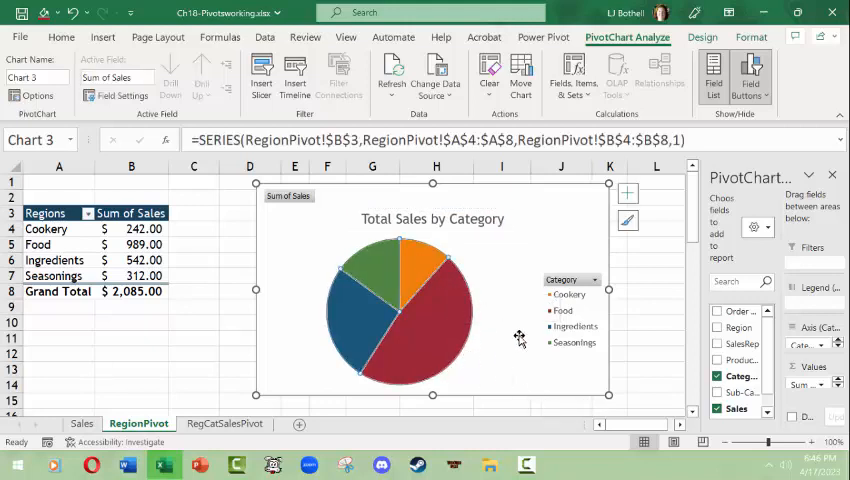
mouse_move(447, 326)
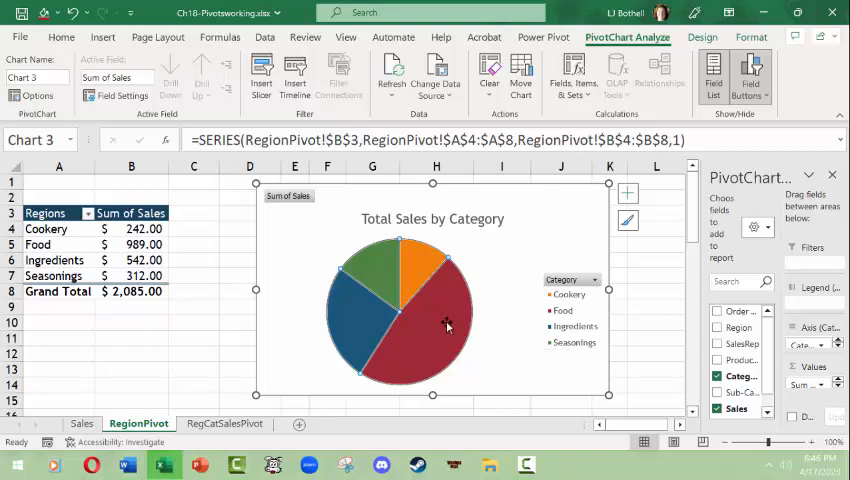
Add data callouts: Food 47%, Ingredients 26%, Seasonings 15%, Cookery 12%.
right_click(448, 323)
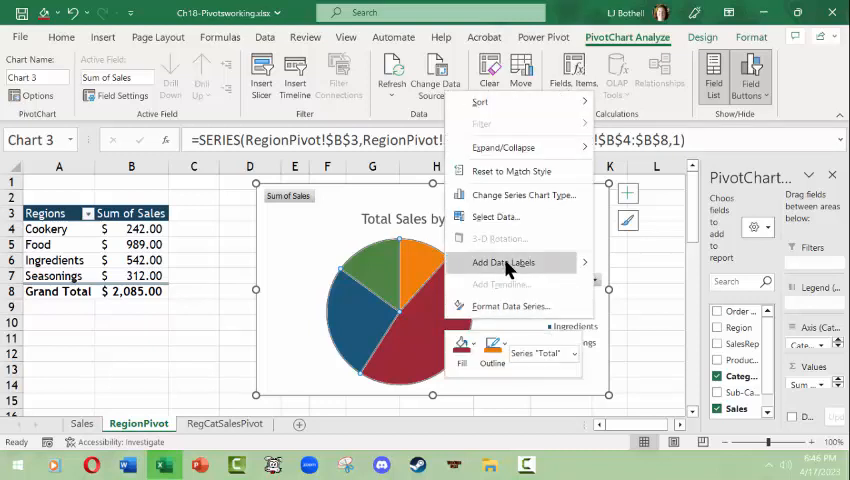
mouse_move(503, 262)
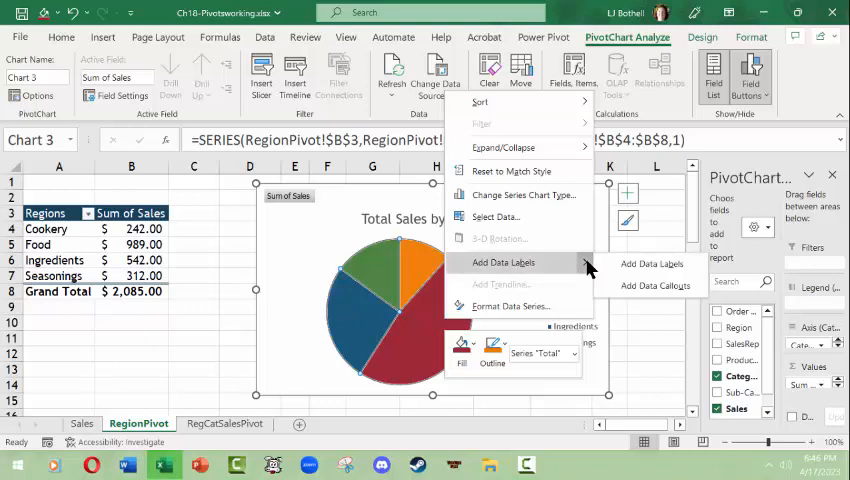
mouse_move(608, 270)
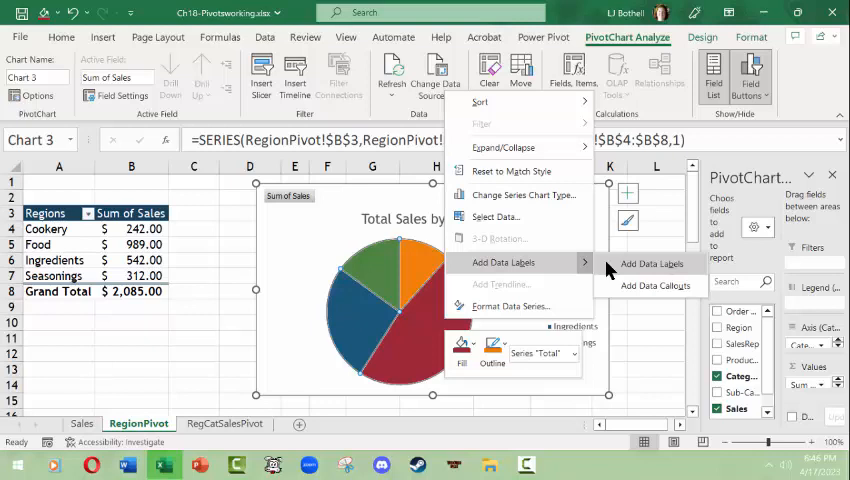
mouse_move(610, 270)
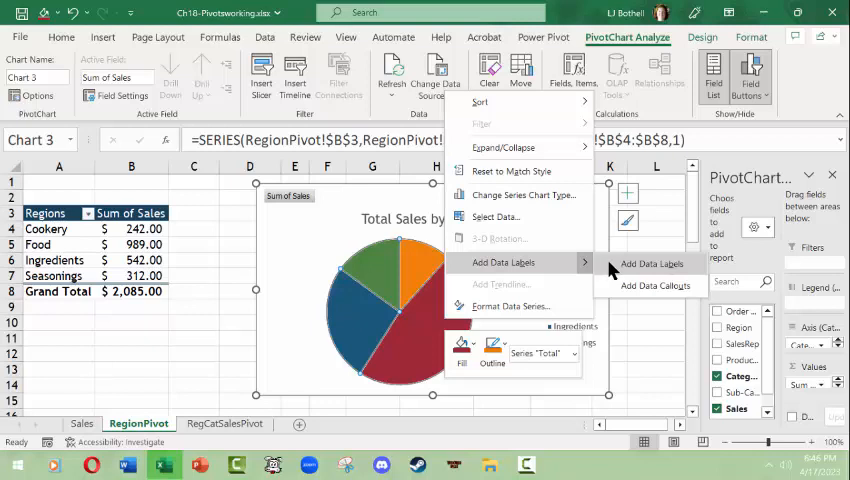
left_click(651, 263)
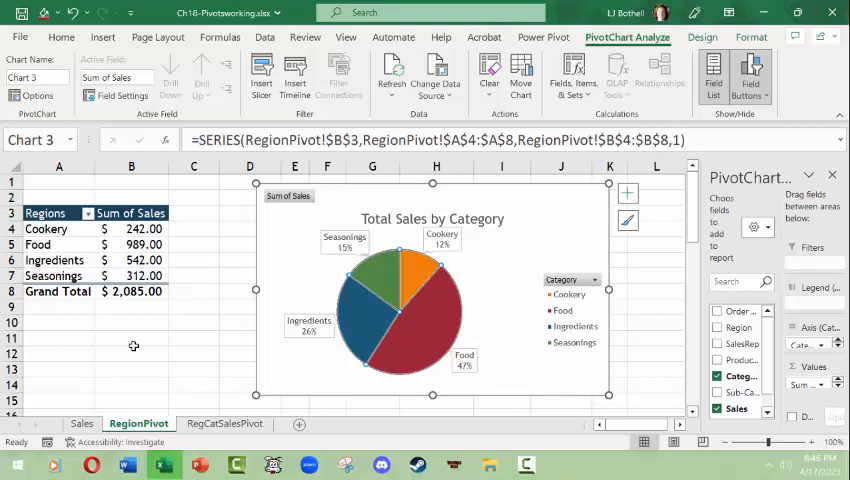
left_click(58, 339)
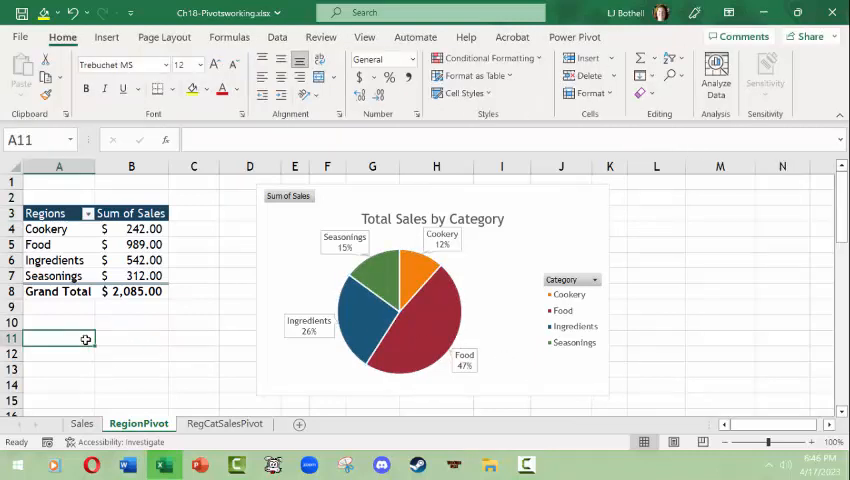